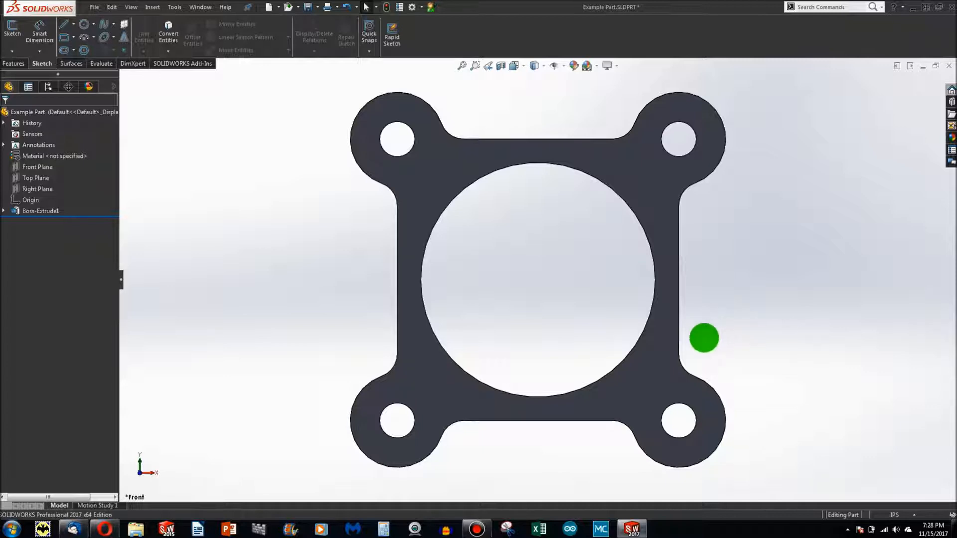
{"action": "mouse_move", "coordinate": [699, 340]}
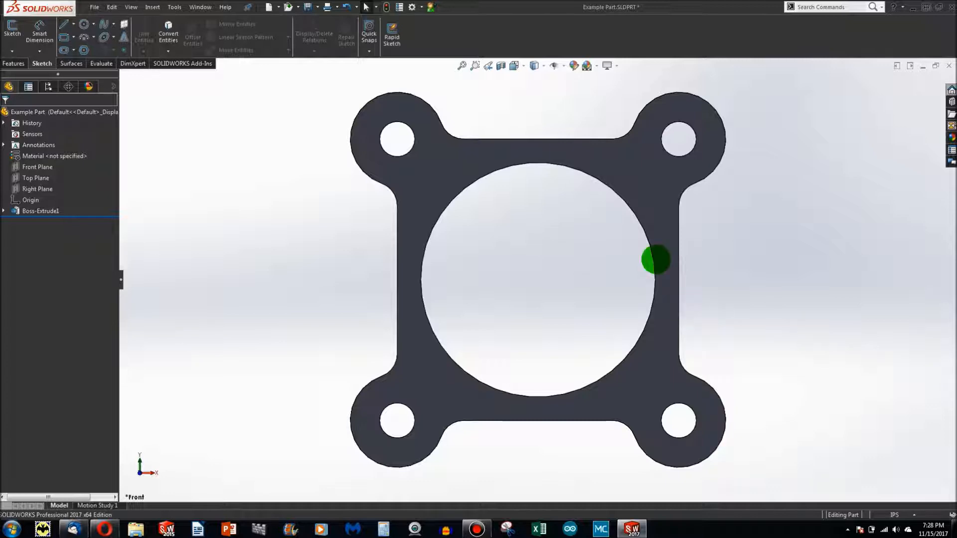
Create a new part document and start a sketch on its Top Plane
{"action": "left_click", "coordinate": [268, 7]}
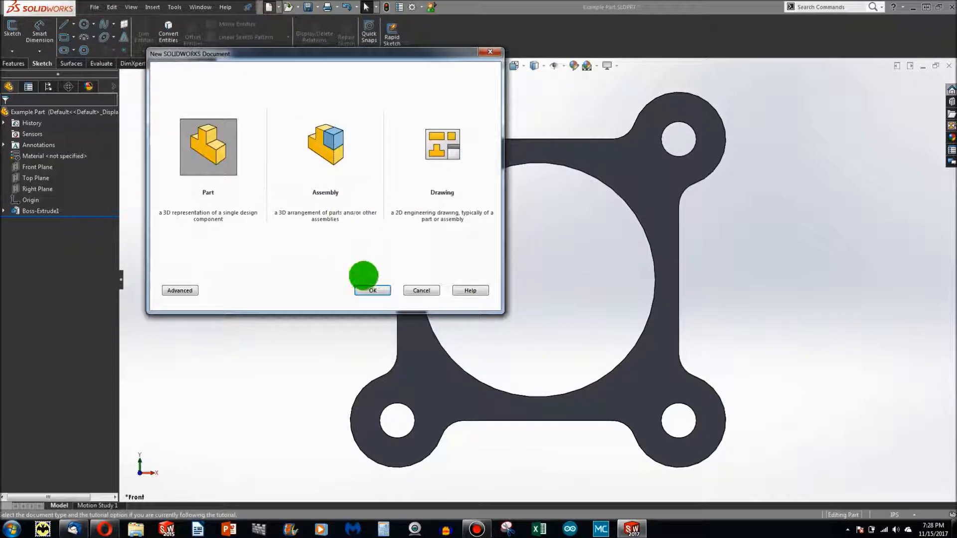
{"action": "left_click", "coordinate": [371, 290]}
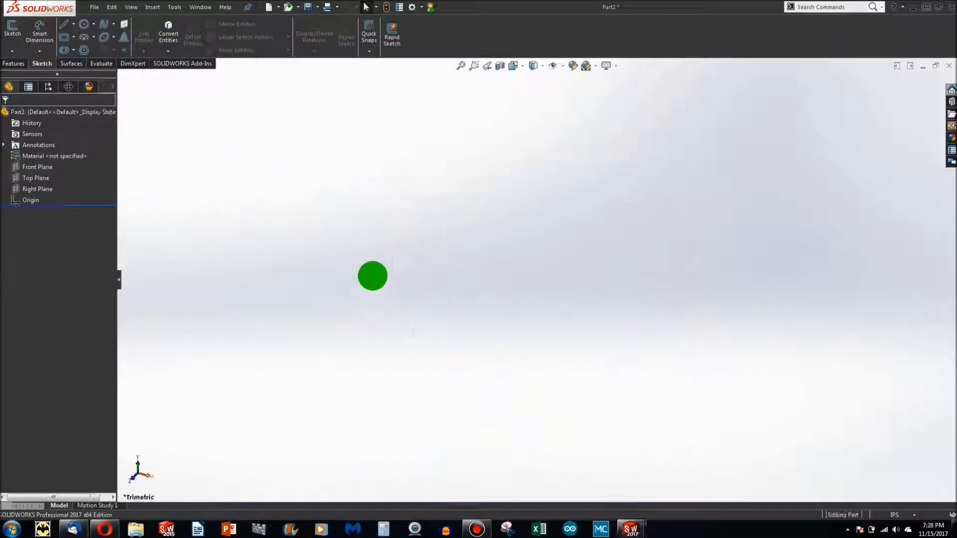
{"action": "left_click", "coordinate": [36, 178]}
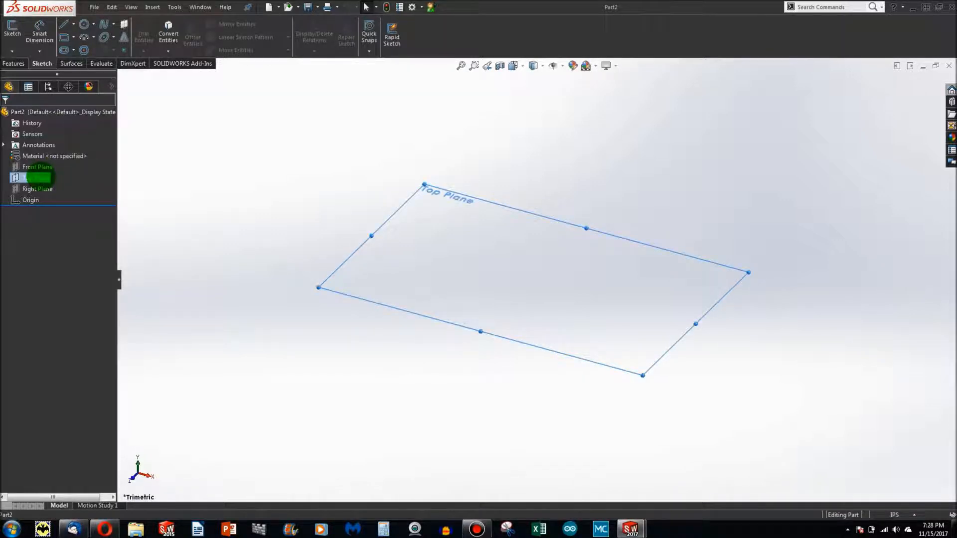
{"action": "left_click", "coordinate": [37, 177]}
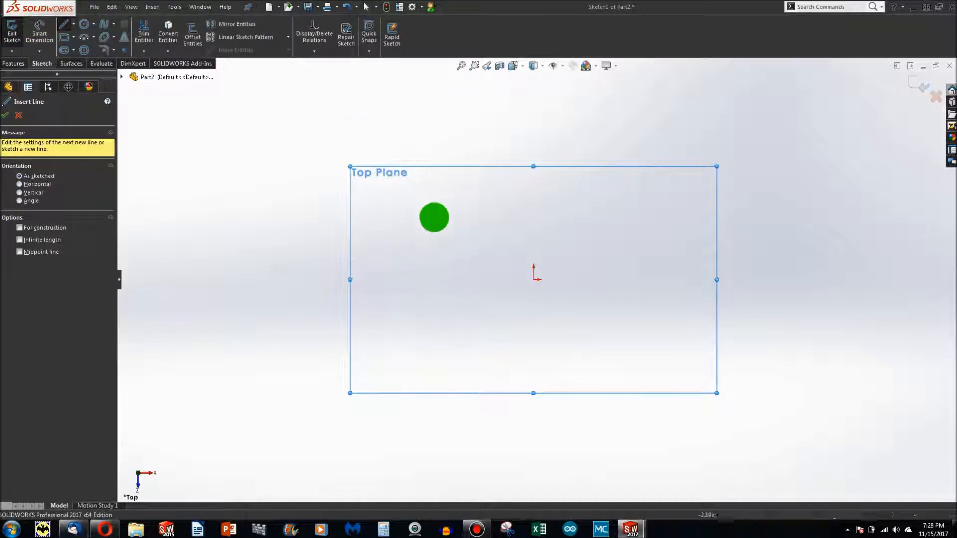
Draw the top side and then the remaining three lines of a square around the origin
{"action": "left_click_drag", "start_coordinate": [433, 217], "coordinate": [601, 218]}
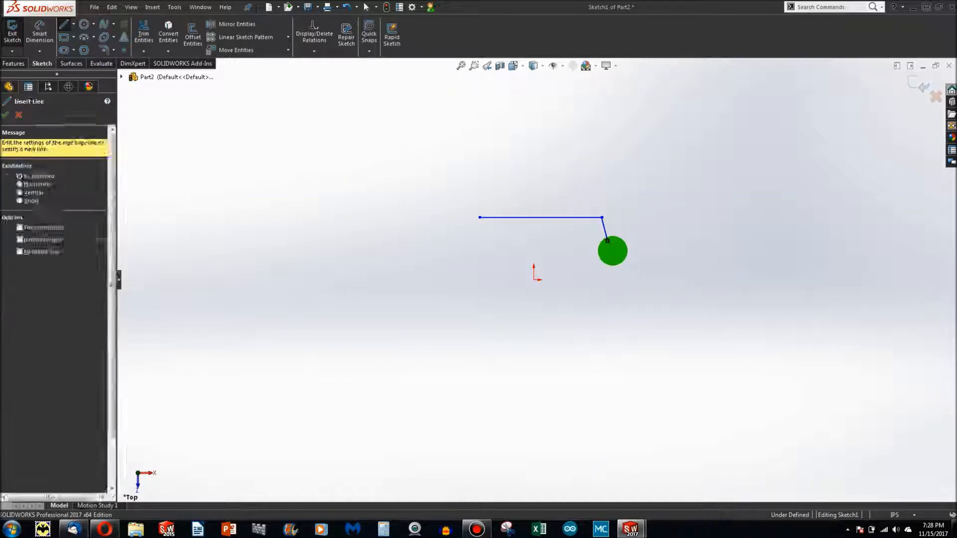
{"action": "left_click_drag", "start_coordinate": [612, 251], "coordinate": [589, 229]}
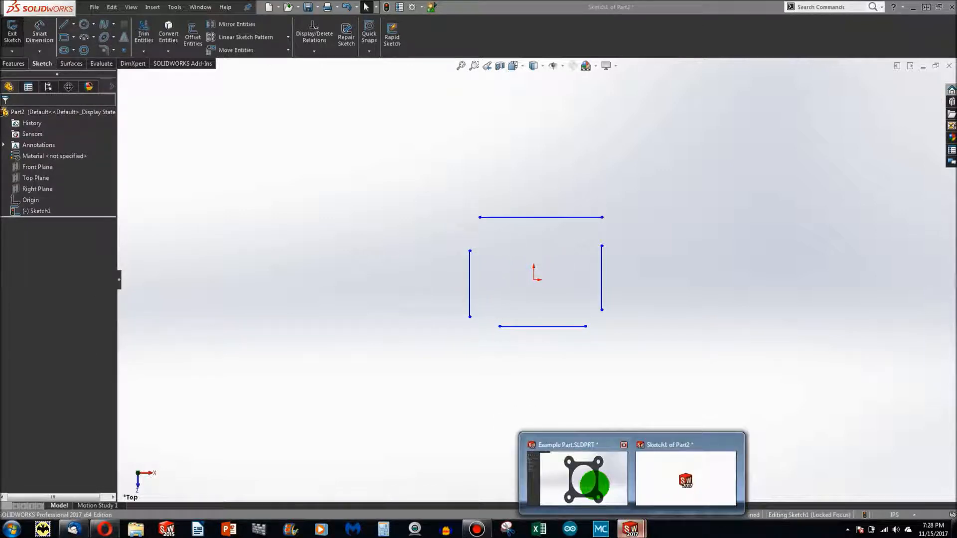
Check the finished example part for reference, then return to the sketch's line type choices
{"action": "left_click", "coordinate": [581, 479]}
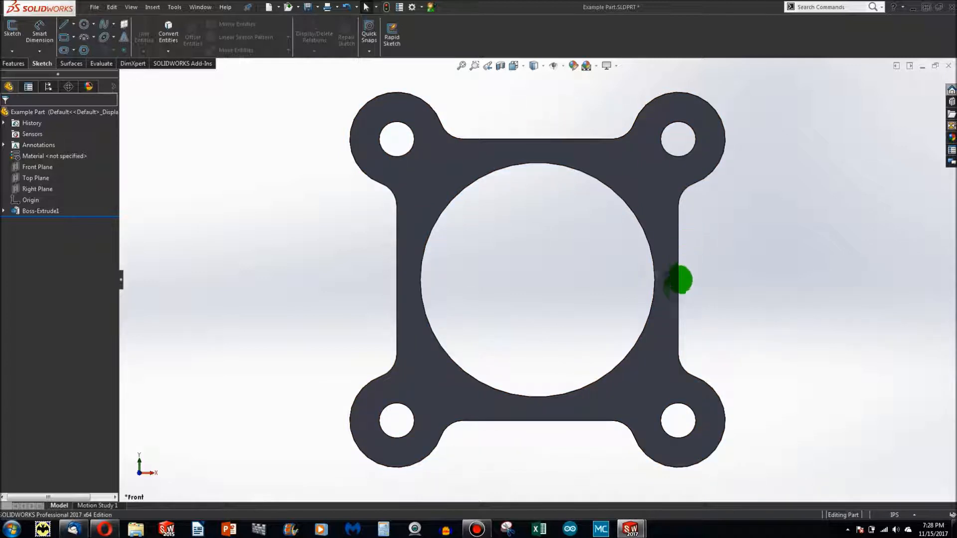
{"action": "mouse_move", "coordinate": [632, 528]}
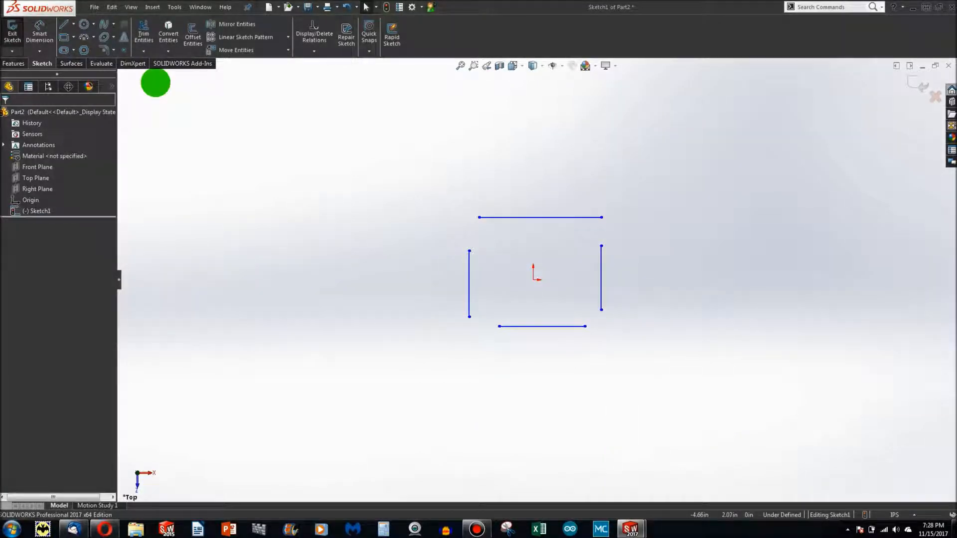
{"action": "left_click", "coordinate": [71, 24]}
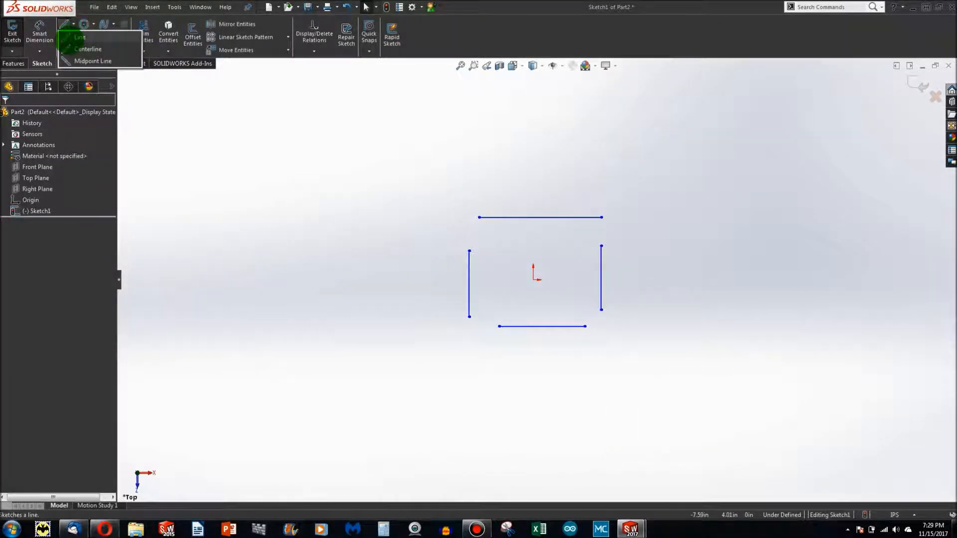
Draw a horizontal centerline between the side midpoints and make it horizontal
{"action": "left_click", "coordinate": [79, 37]}
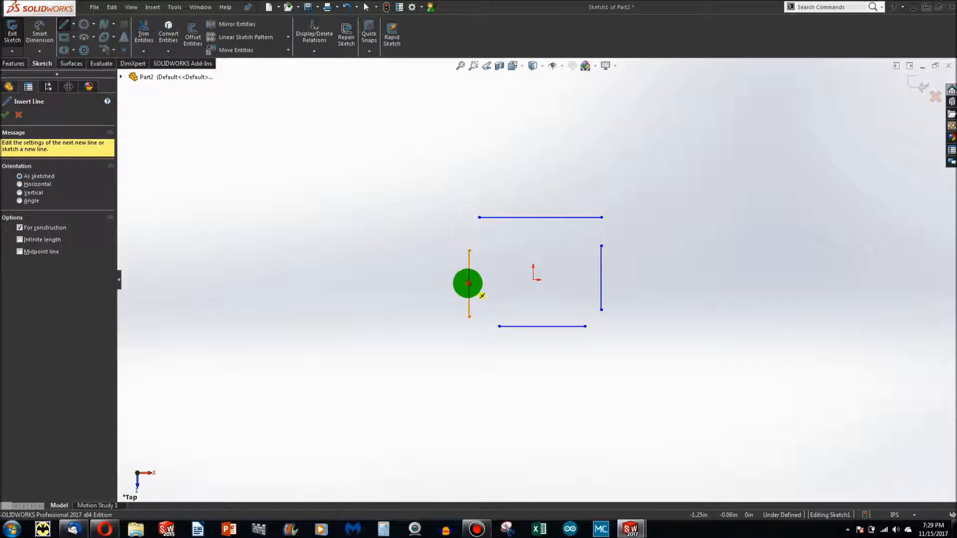
{"action": "left_click_drag", "start_coordinate": [468, 282], "coordinate": [601, 278]}
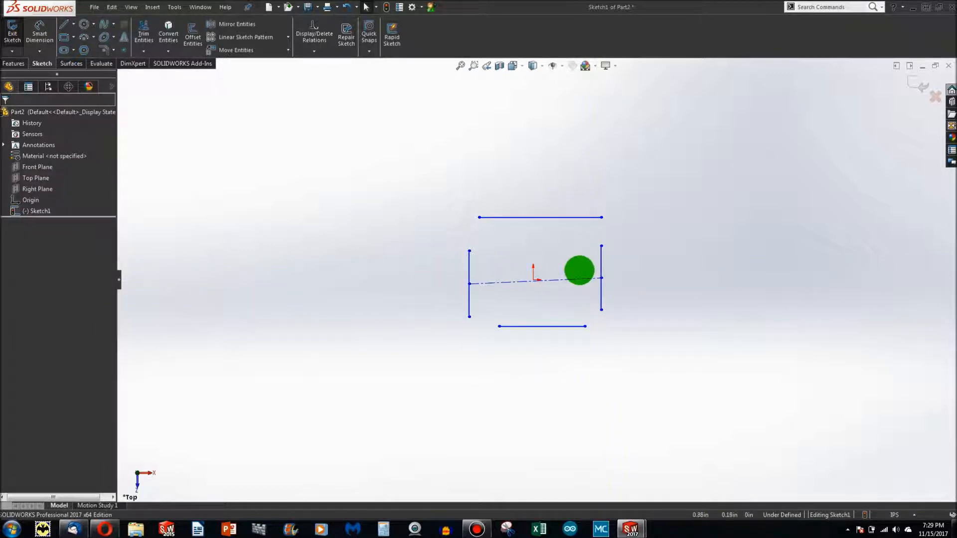
{"action": "right_click", "coordinate": [534, 281]}
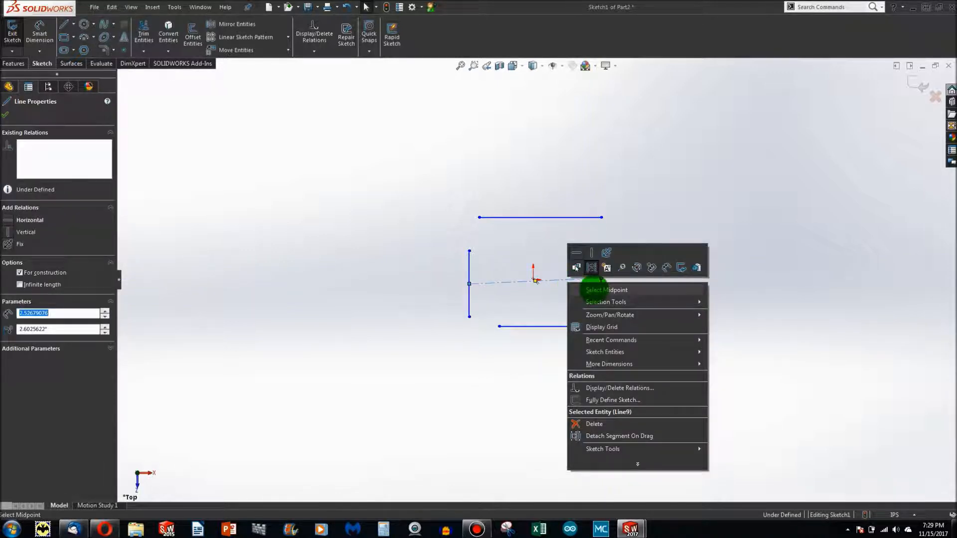
{"action": "left_click", "coordinate": [605, 290]}
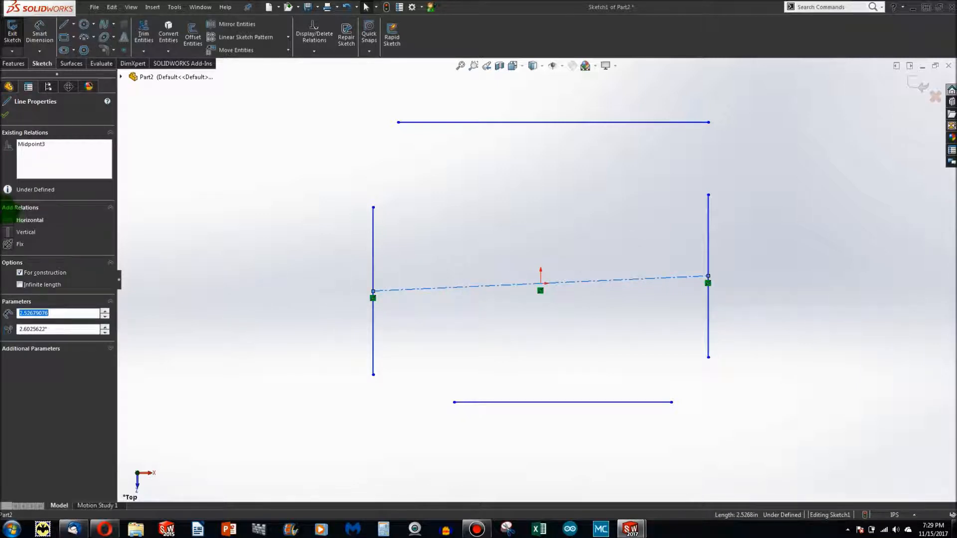
{"action": "left_click", "coordinate": [29, 219]}
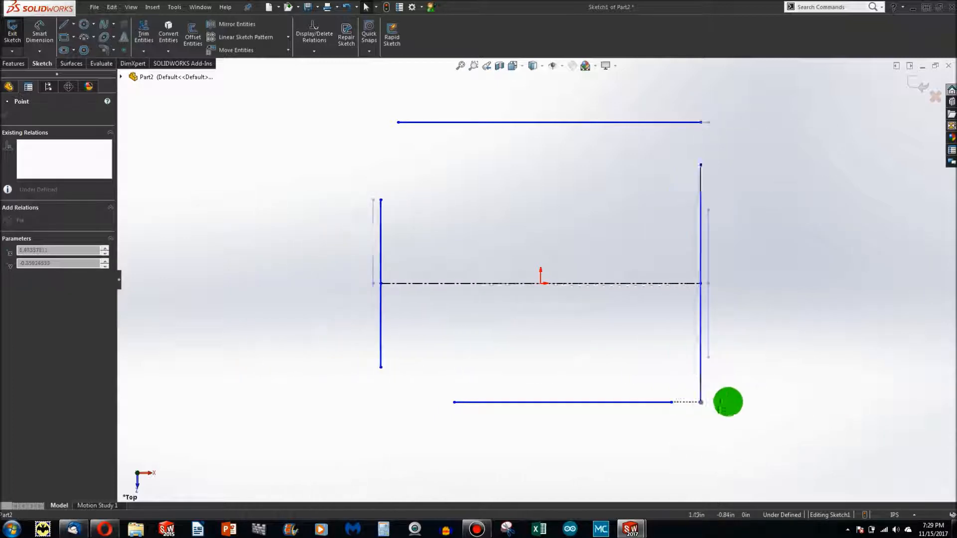
Drag the side lines and stretch the centerline so the sides move farther apart
{"action": "left_click_drag", "start_coordinate": [726, 401], "coordinate": [430, 273]}
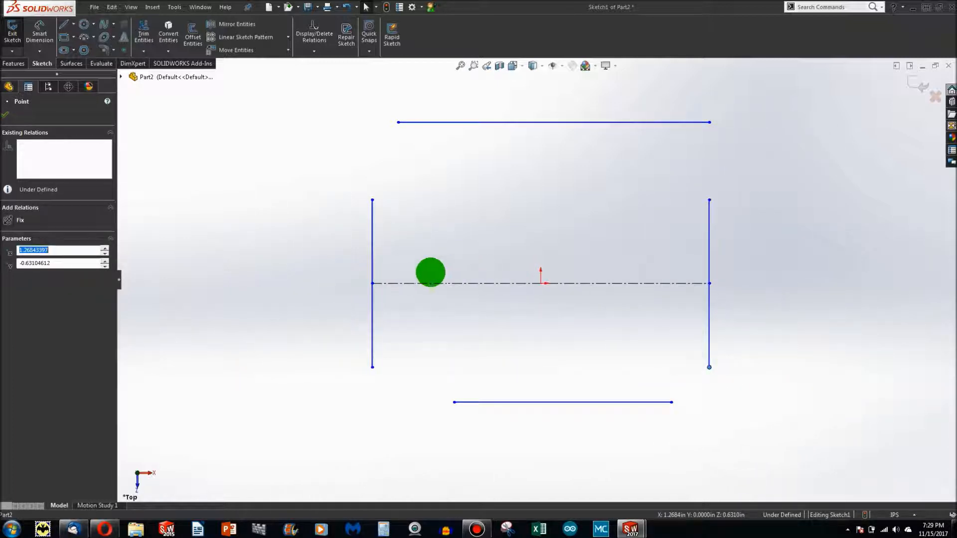
{"action": "left_click_drag", "start_coordinate": [431, 273], "coordinate": [704, 282]}
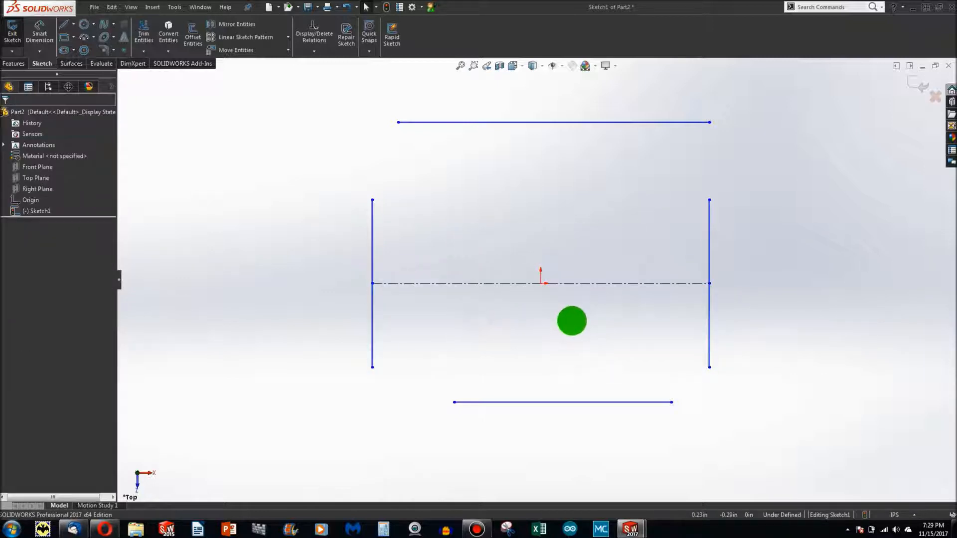
{"action": "left_click_drag", "start_coordinate": [572, 322], "coordinate": [635, 283]}
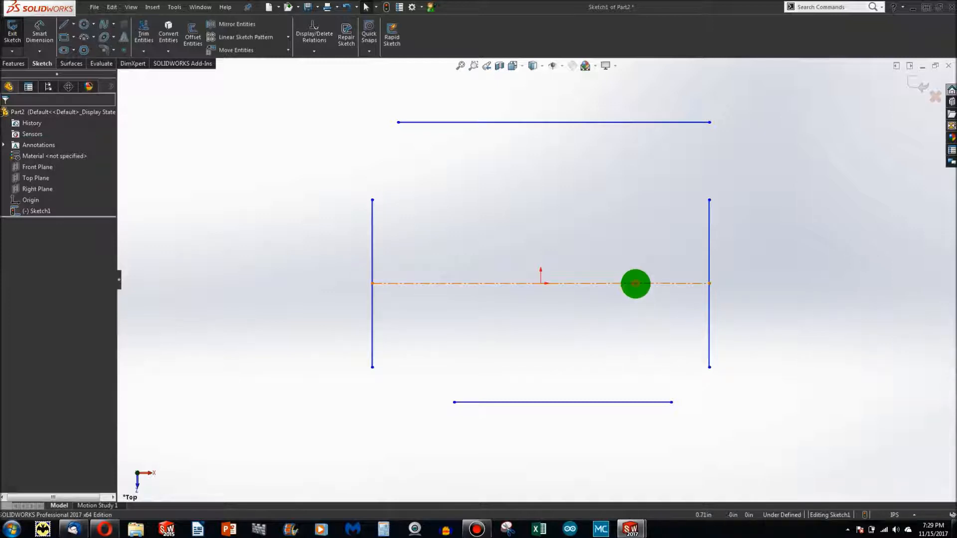
{"action": "left_click_drag", "start_coordinate": [635, 282], "coordinate": [589, 215]}
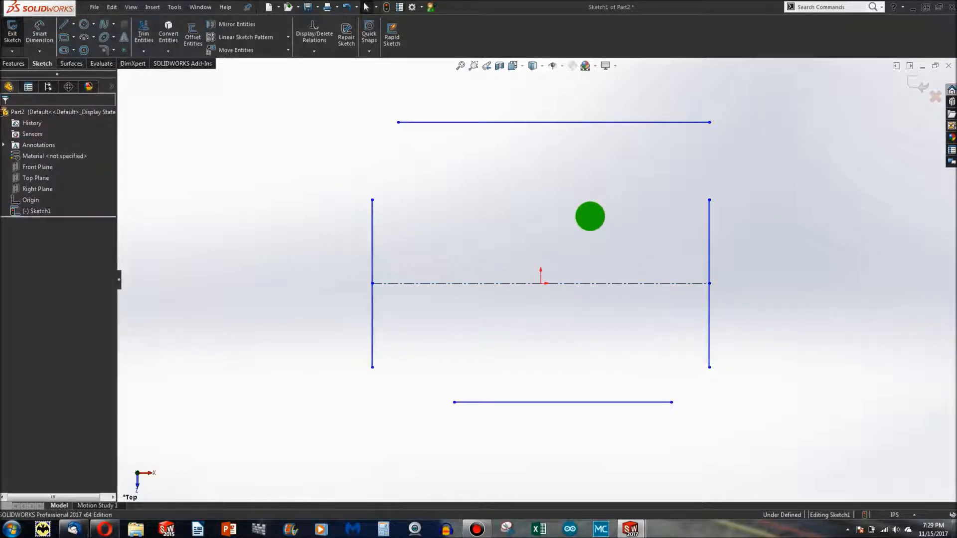
{"action": "left_click_drag", "start_coordinate": [589, 216], "coordinate": [675, 240]}
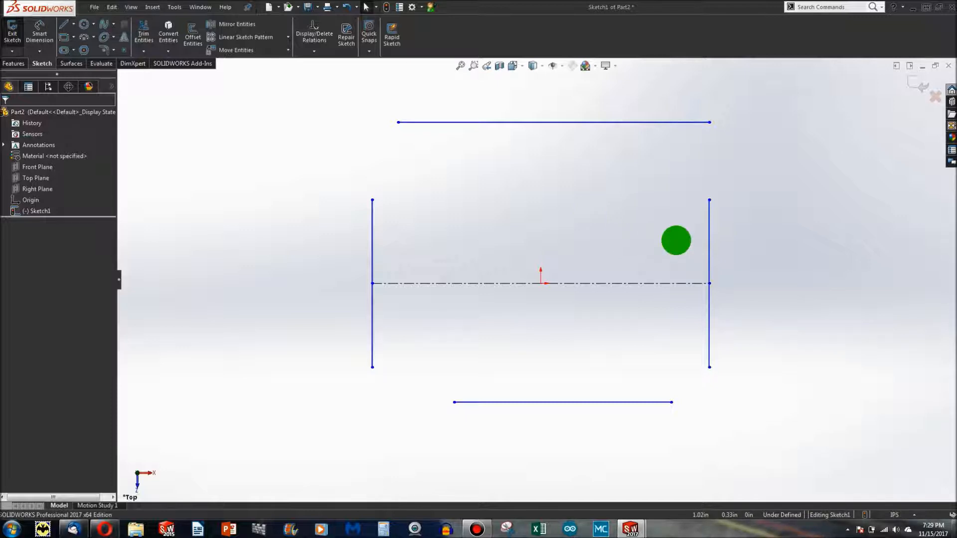
{"action": "left_click_drag", "start_coordinate": [676, 240], "coordinate": [657, 284]}
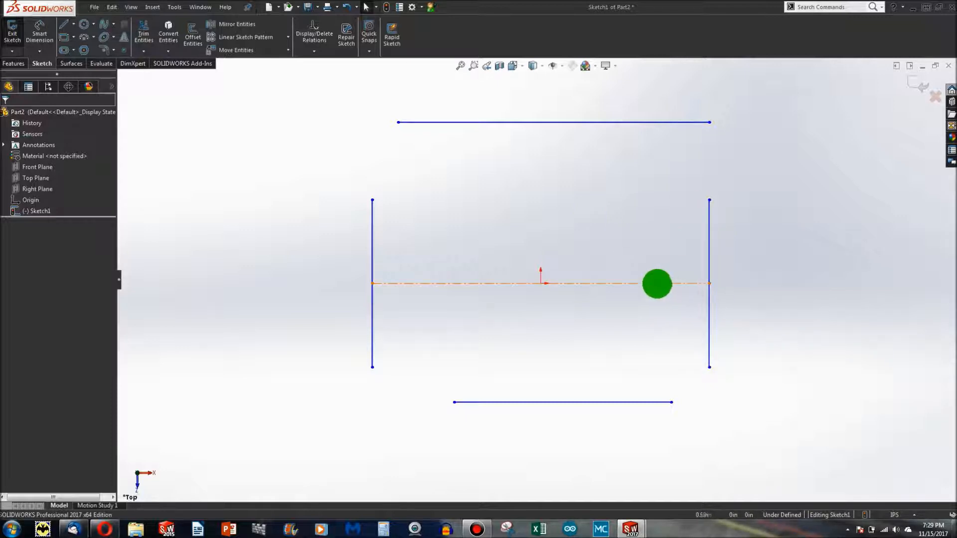
{"action": "left_click_drag", "start_coordinate": [656, 284], "coordinate": [705, 195]}
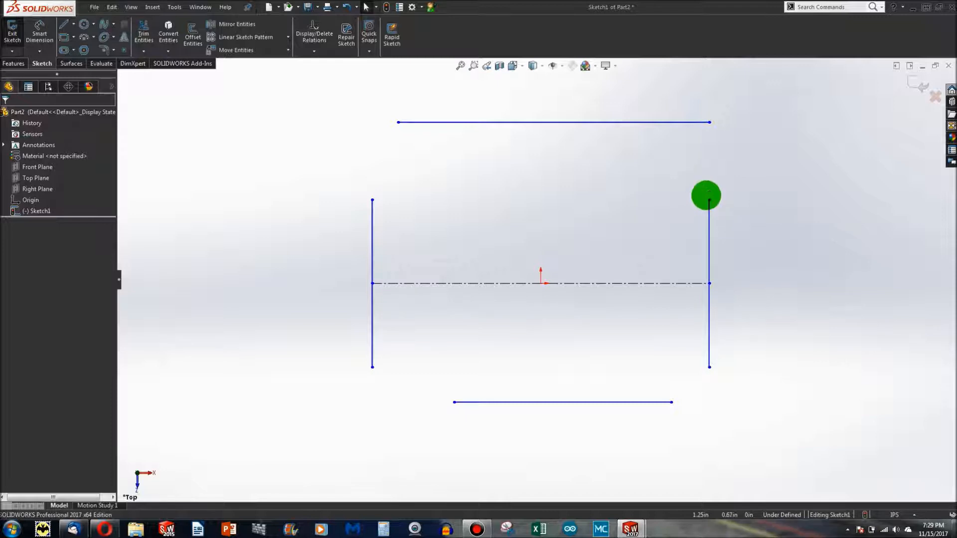
{"action": "left_click_drag", "start_coordinate": [706, 195], "coordinate": [707, 284]}
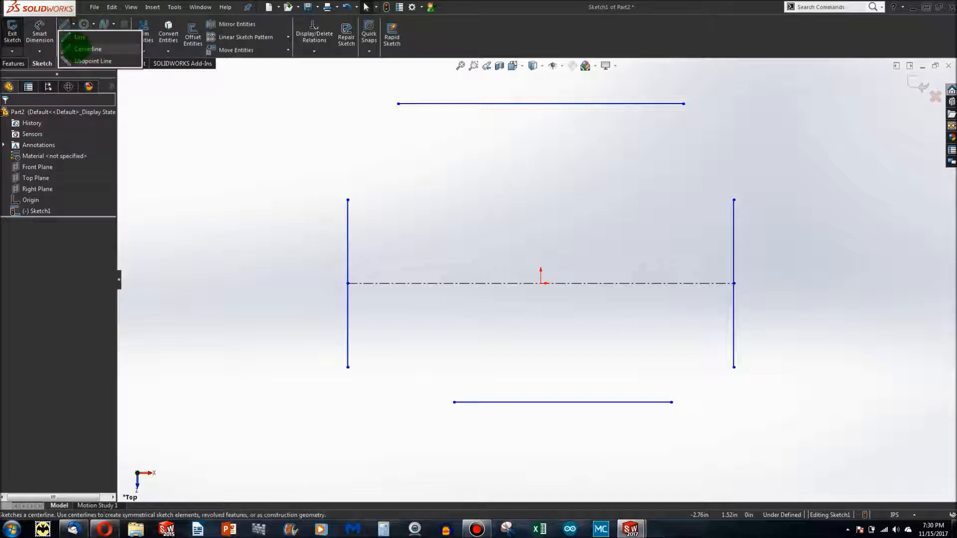
Draw a vertical centerline between top and bottom and pull the outline lines inward
{"action": "left_click", "coordinate": [88, 48]}
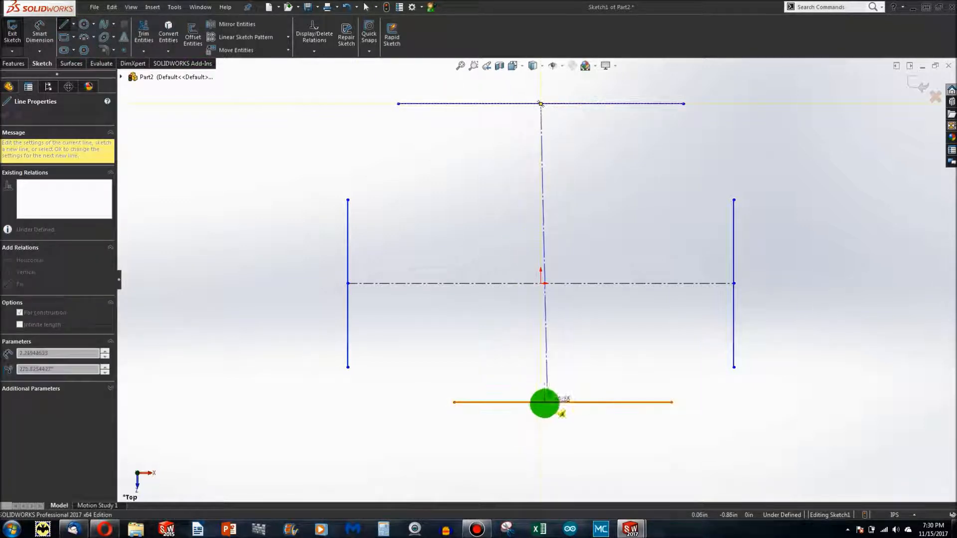
{"action": "left_click_drag", "start_coordinate": [544, 403], "coordinate": [574, 403]}
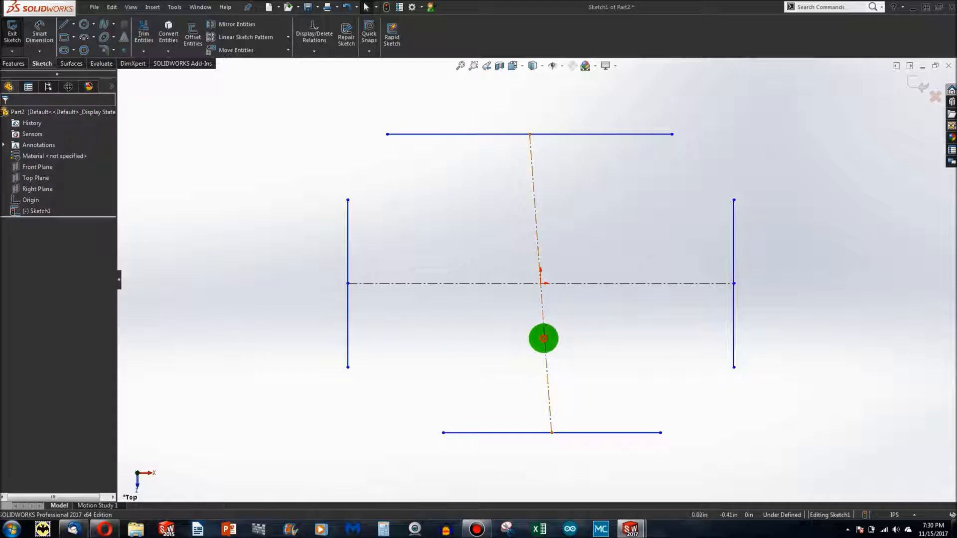
{"action": "left_click", "coordinate": [542, 338]}
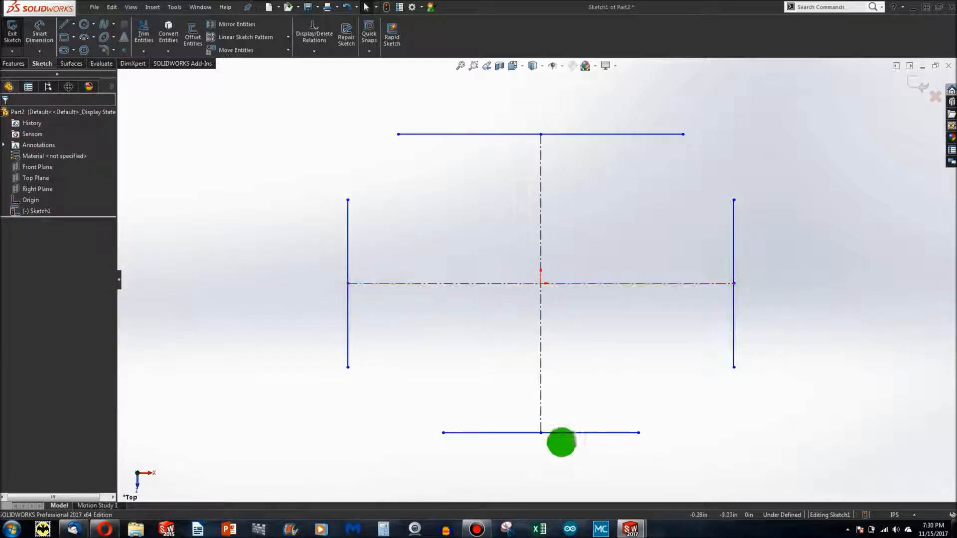
{"action": "left_click_drag", "start_coordinate": [561, 442], "coordinate": [546, 356]}
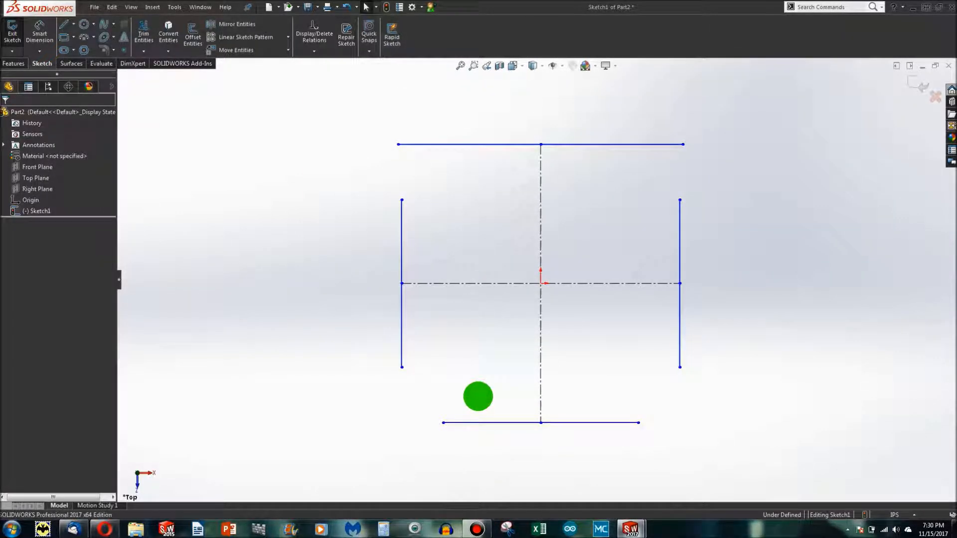
{"action": "left_click_drag", "start_coordinate": [477, 397], "coordinate": [474, 409]}
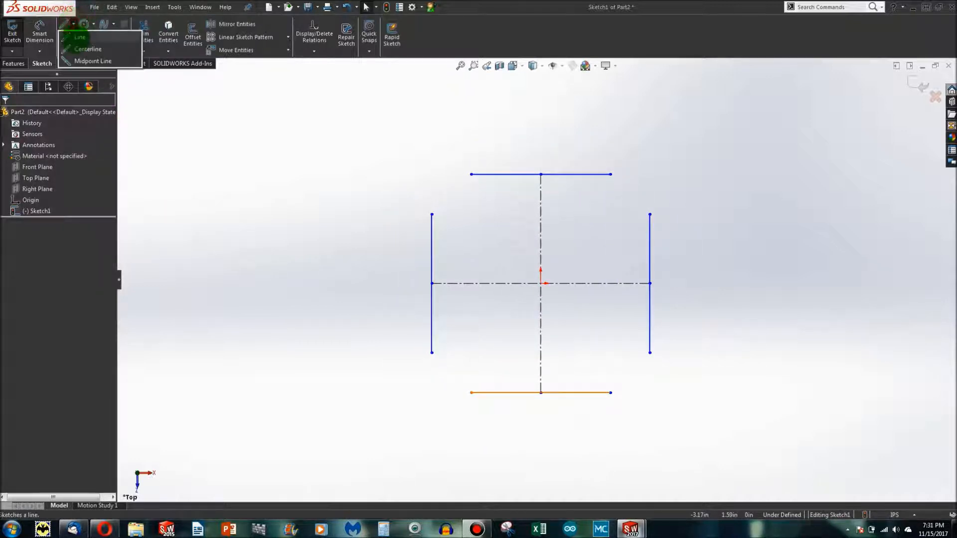
Add corner construction centerlines and dimension the sides 6.00 apart and 4.00 long
{"action": "left_click", "coordinate": [80, 36]}
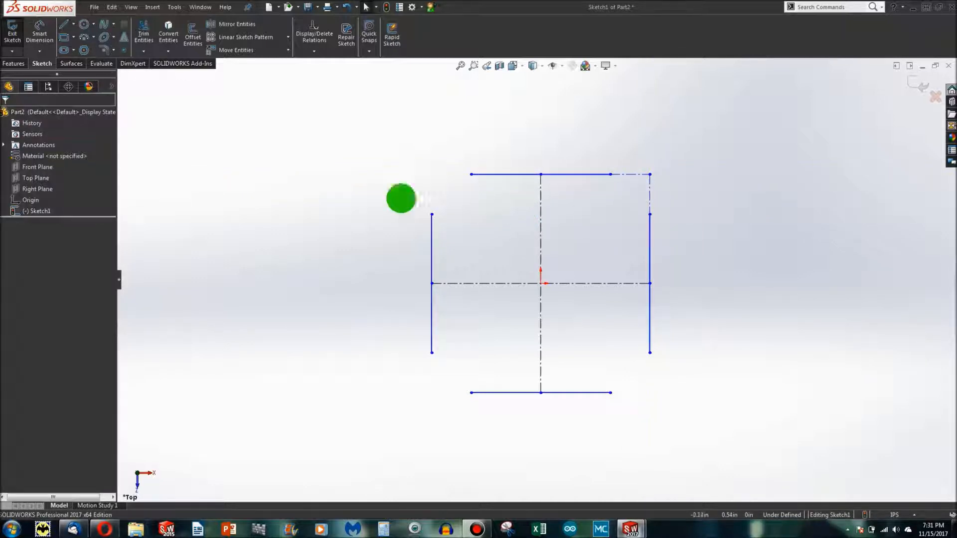
{"action": "mouse_move", "coordinate": [39, 34]}
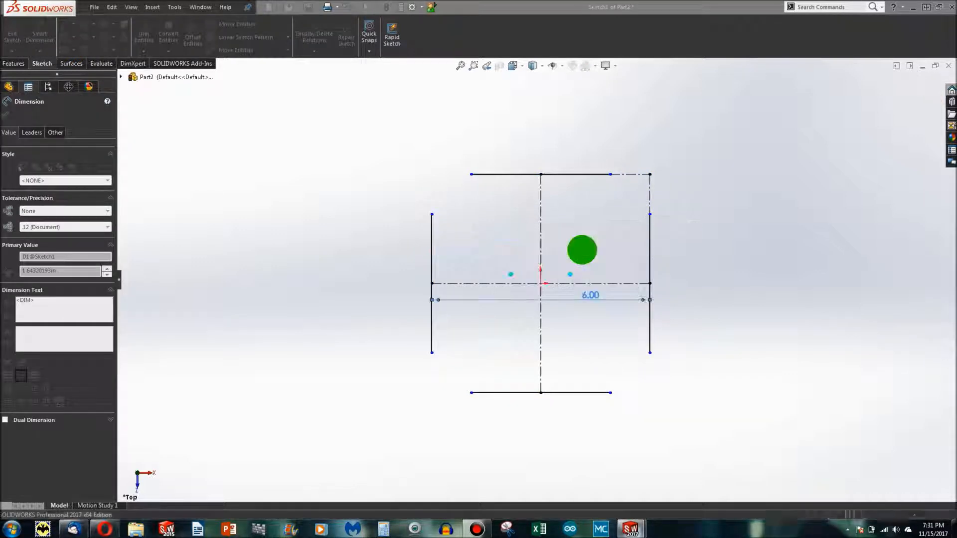
{"action": "left_click_drag", "start_coordinate": [581, 250], "coordinate": [648, 255]}
{"action": "type", "text": "4"}
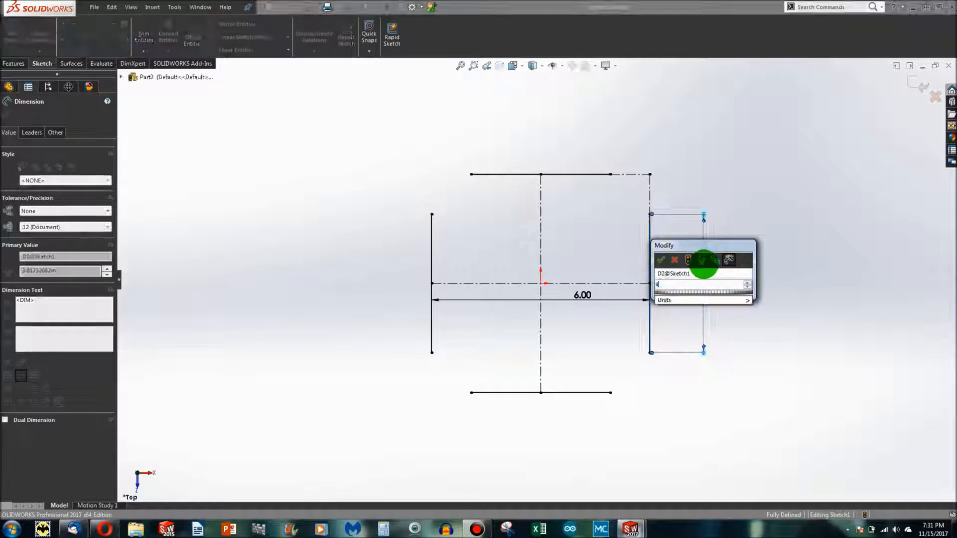
{"action": "left_click", "coordinate": [661, 259]}
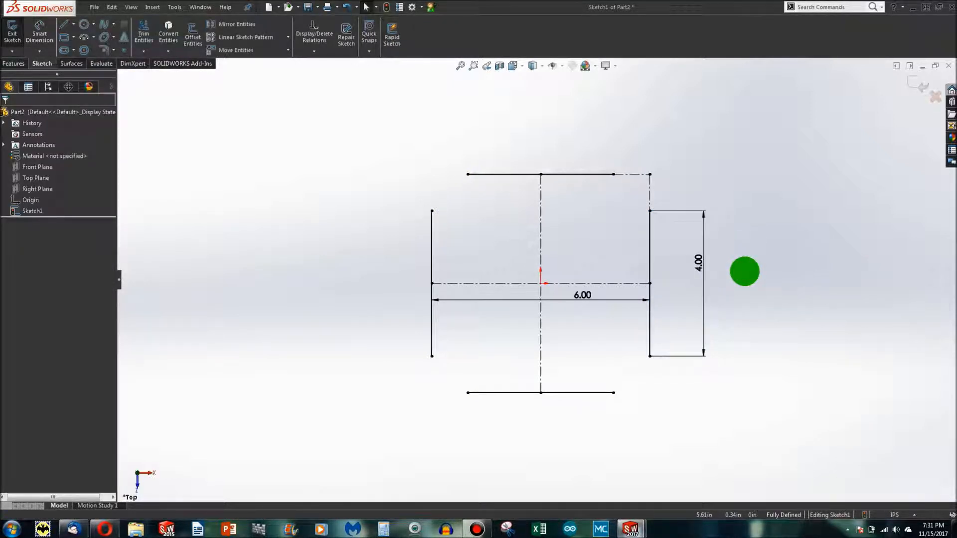
Sketch a 3 point arc at the top-right corner, merge it with the top line's end and enlarge it
{"action": "left_click", "coordinate": [83, 24]}
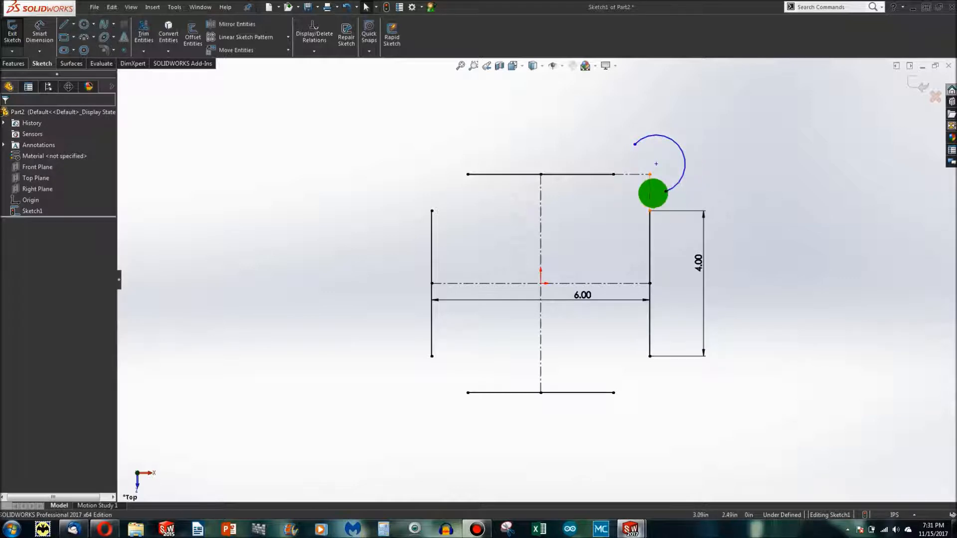
{"action": "left_click", "coordinate": [658, 162]}
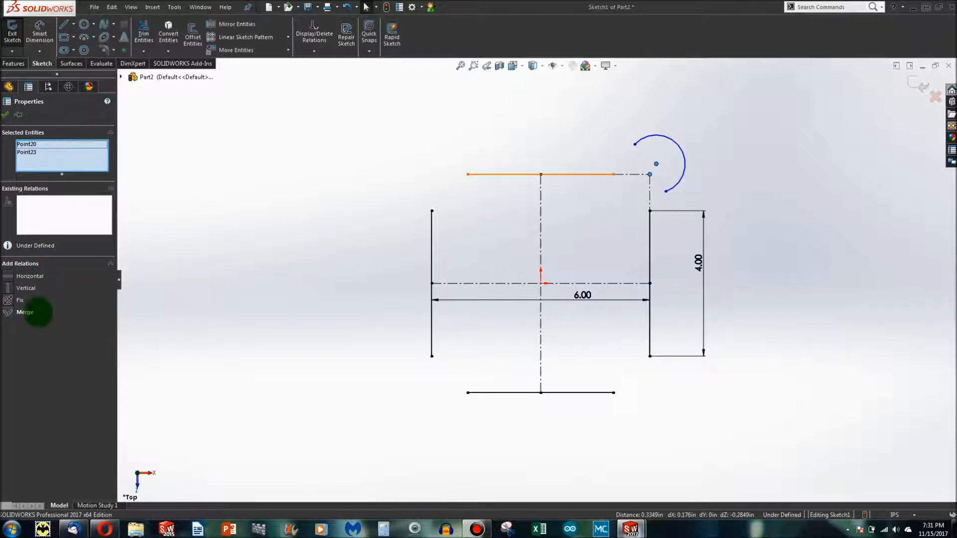
{"action": "left_click", "coordinate": [23, 312]}
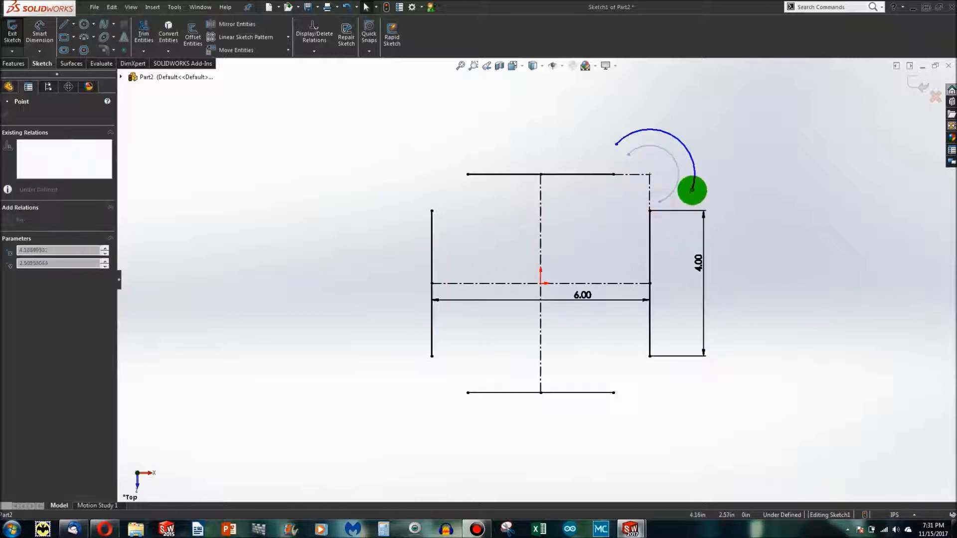
{"action": "left_click_drag", "start_coordinate": [689, 190], "coordinate": [564, 176]}
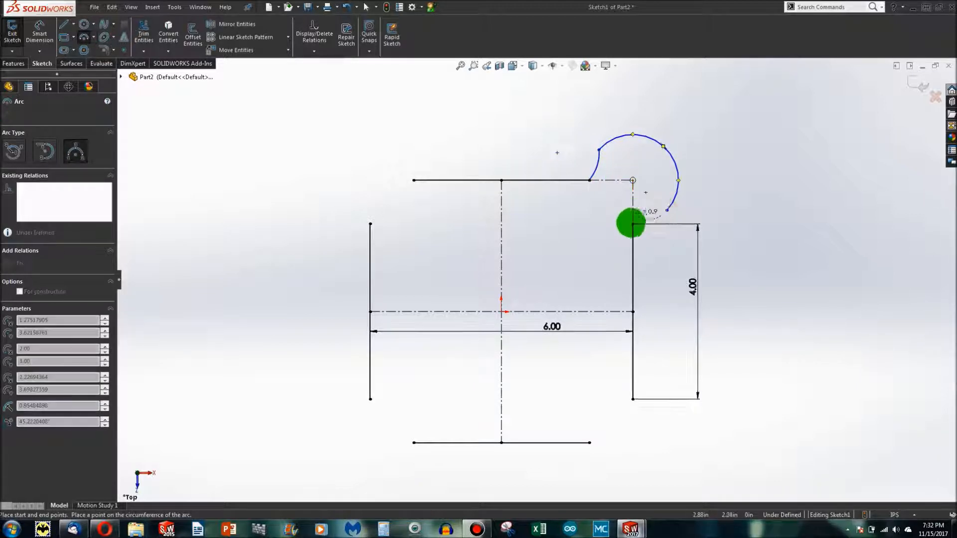
Redraw the lug arc tangent to the side line, attach it to the corner and accept the warnings
{"action": "left_click_drag", "start_coordinate": [631, 222], "coordinate": [641, 210]}
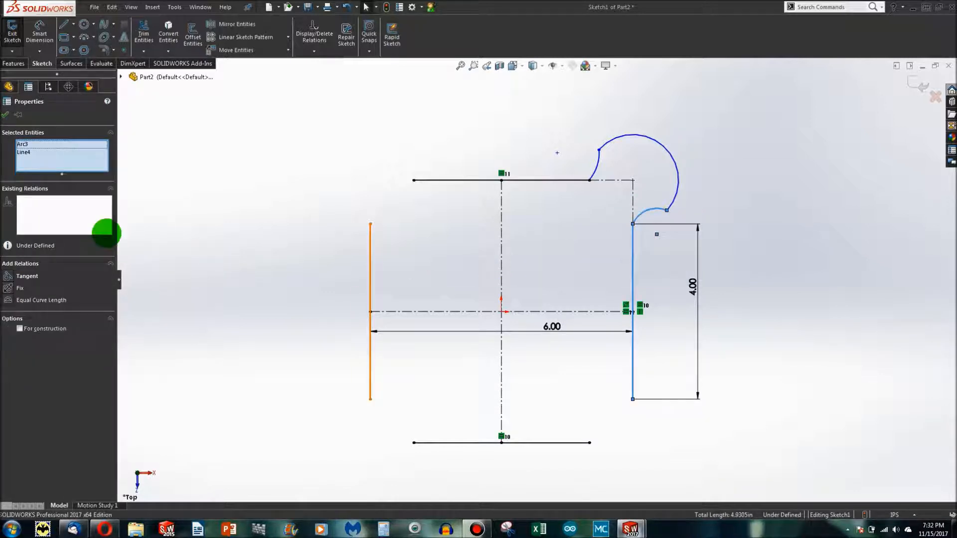
{"action": "left_click", "coordinate": [27, 276]}
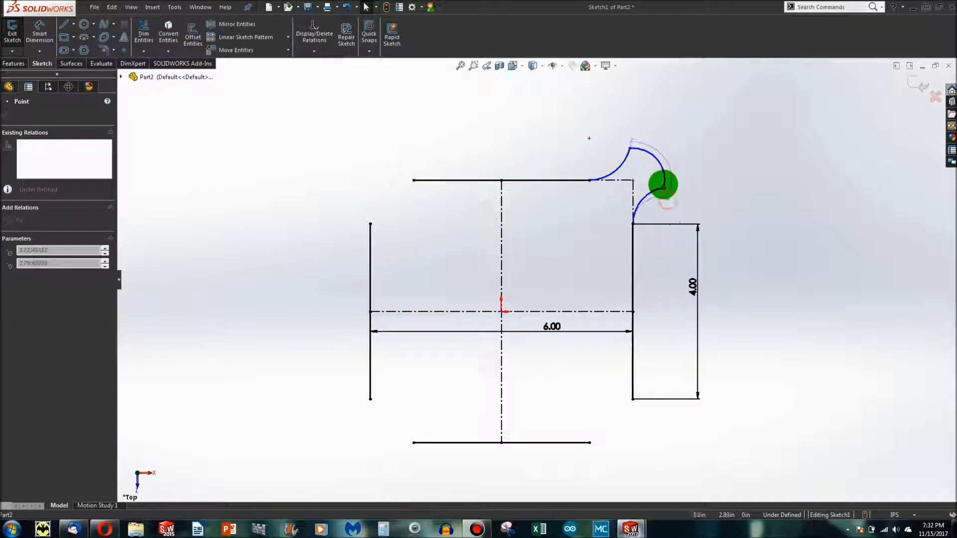
{"action": "left_click_drag", "start_coordinate": [661, 184], "coordinate": [650, 206]}
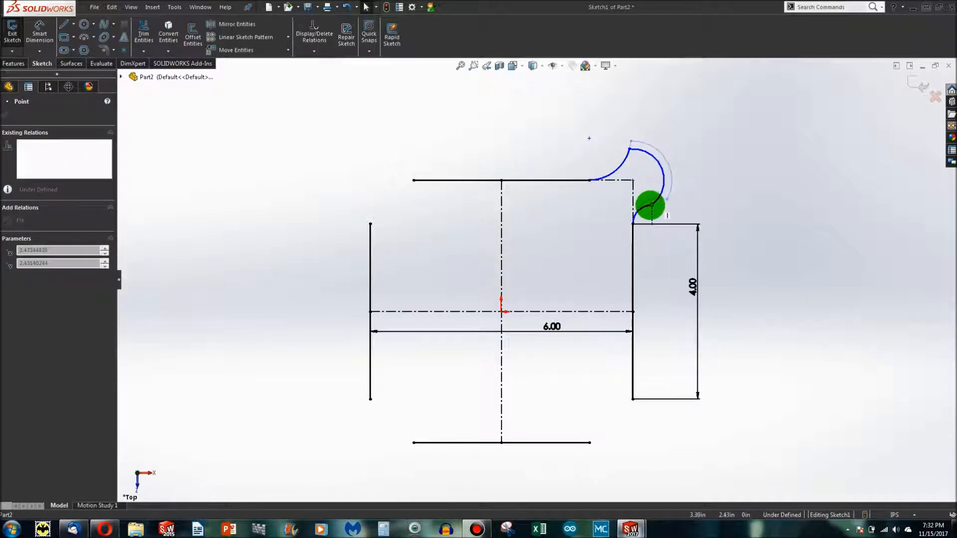
{"action": "left_click", "coordinate": [650, 189]}
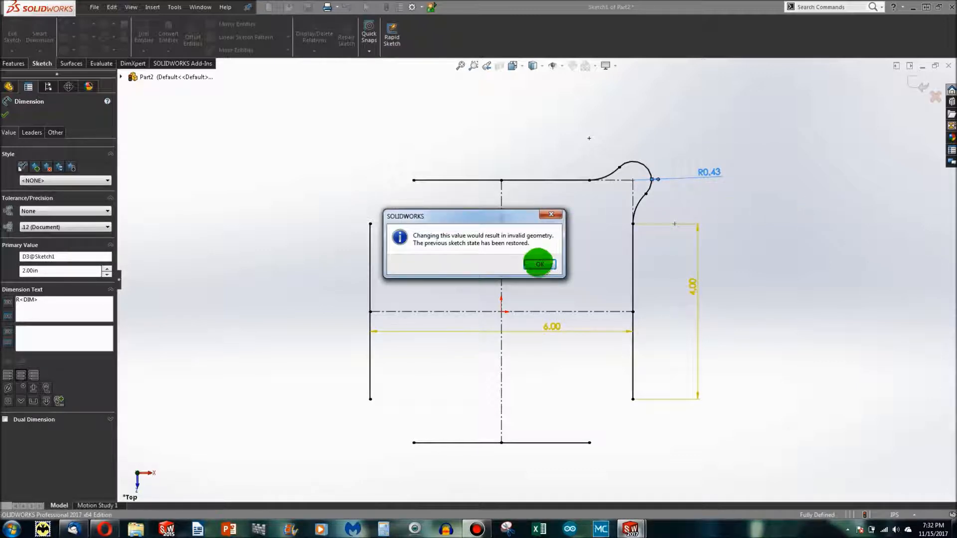
{"action": "left_click", "coordinate": [539, 263]}
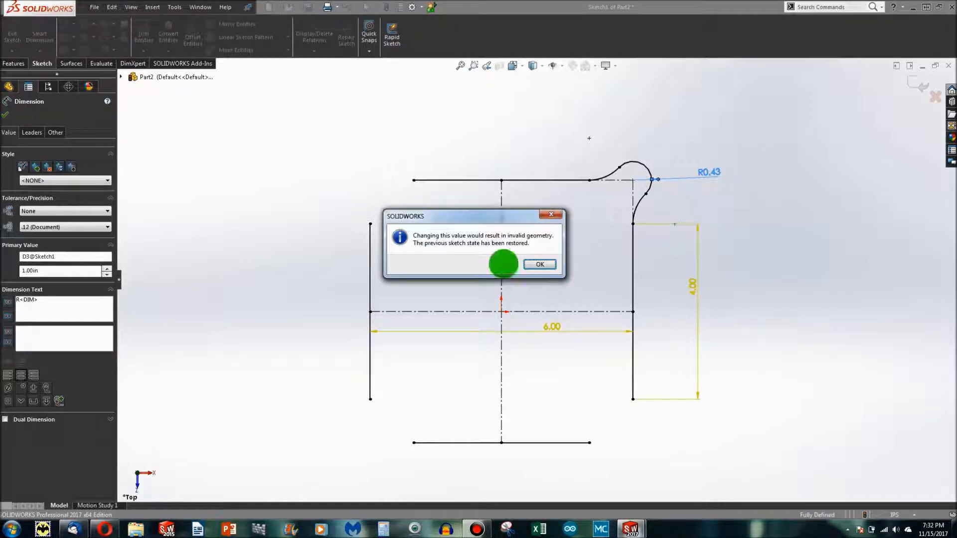
{"action": "left_click", "coordinate": [539, 263]}
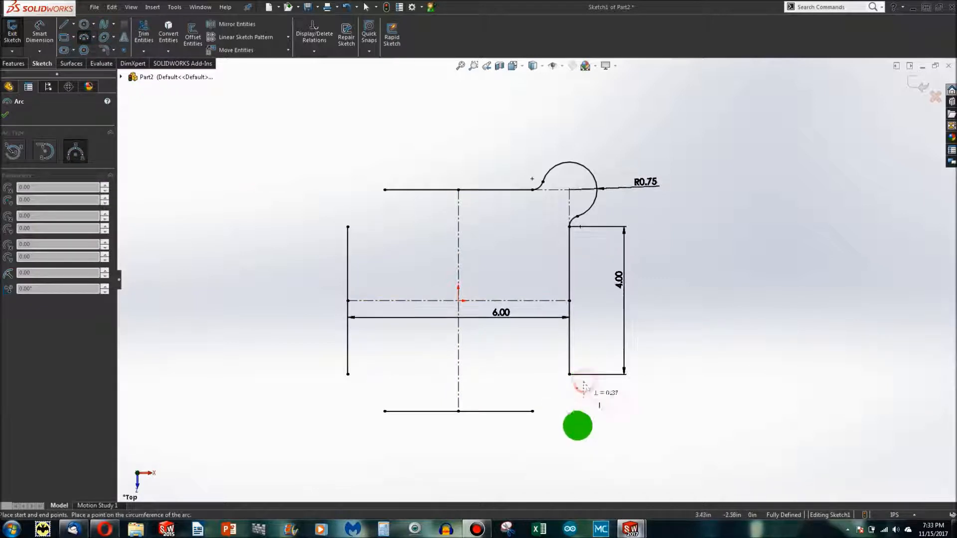
Start a bottom-right arc coincident with the side line and move it below the corner
{"action": "left_click", "coordinate": [577, 425]}
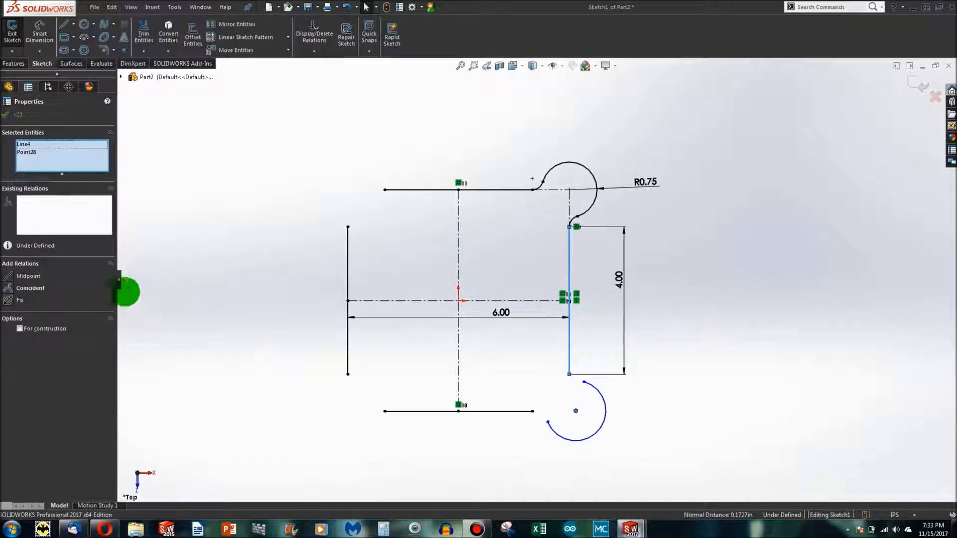
{"action": "left_click", "coordinate": [574, 410]}
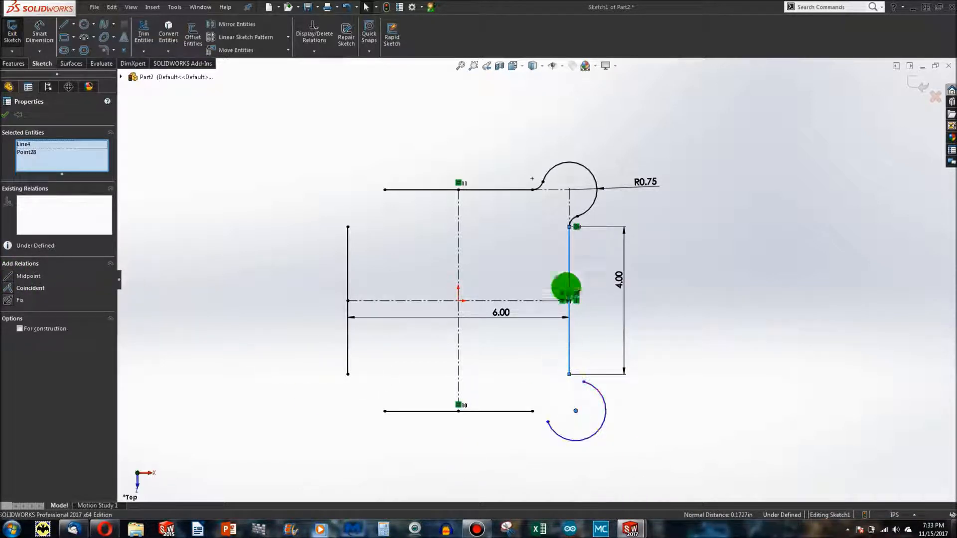
{"action": "left_click", "coordinate": [31, 287]}
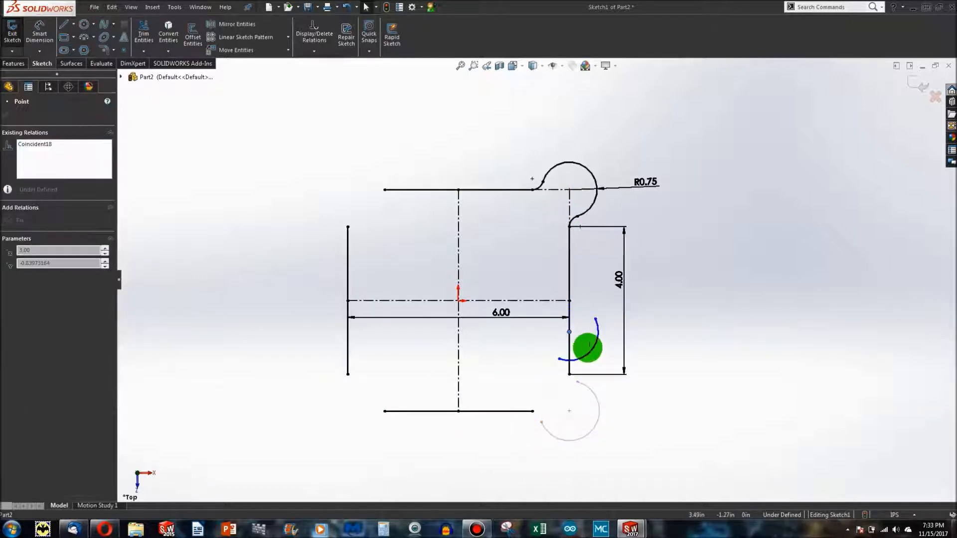
{"action": "left_click_drag", "start_coordinate": [586, 347], "coordinate": [570, 452]}
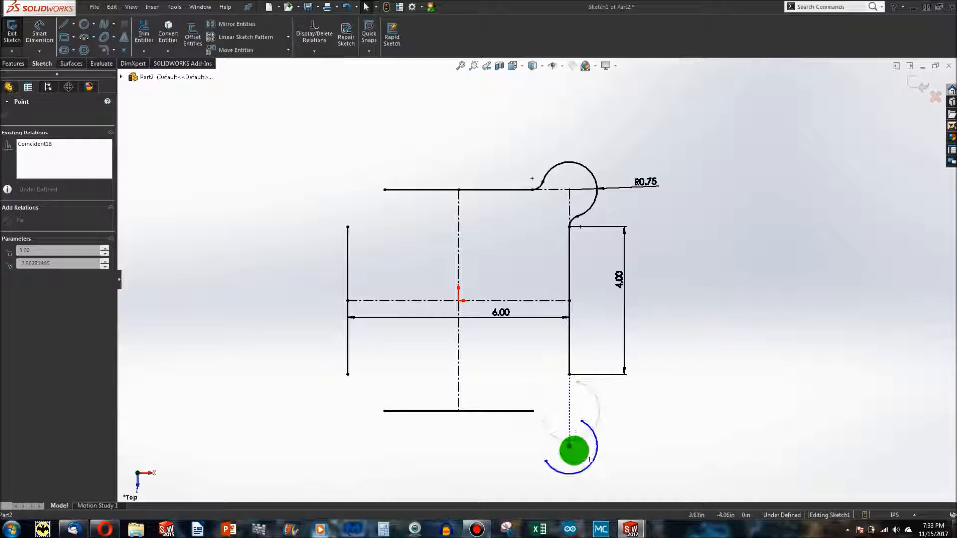
{"action": "left_click_drag", "start_coordinate": [572, 450], "coordinate": [512, 409]}
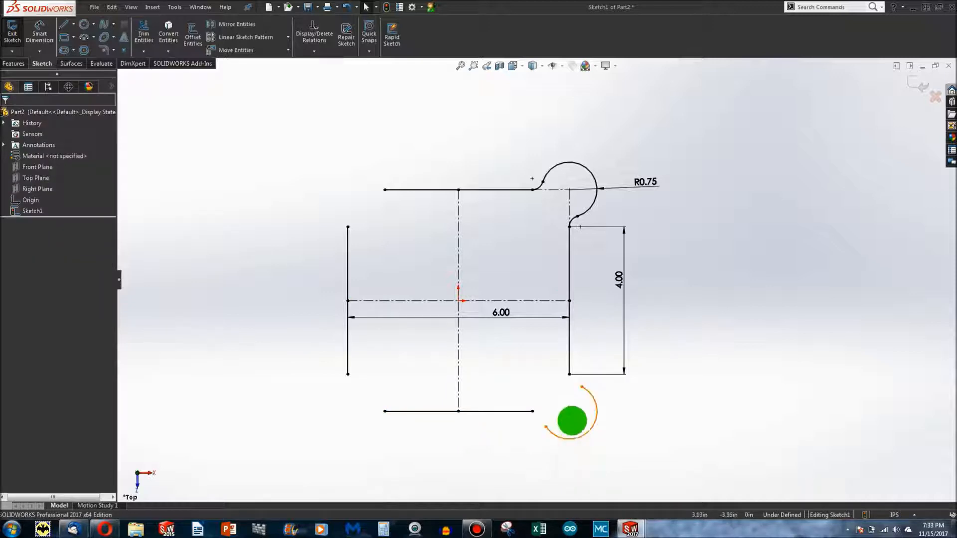
Stretch the lower arc up to the corner and make it tangent to the bottom line
{"action": "left_click", "coordinate": [570, 419]}
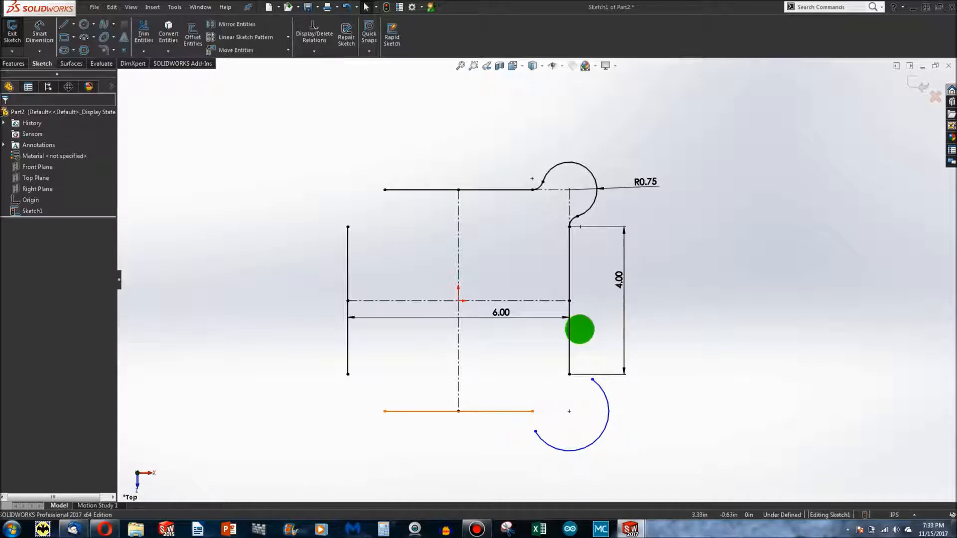
{"action": "left_click_drag", "start_coordinate": [580, 330], "coordinate": [589, 383]}
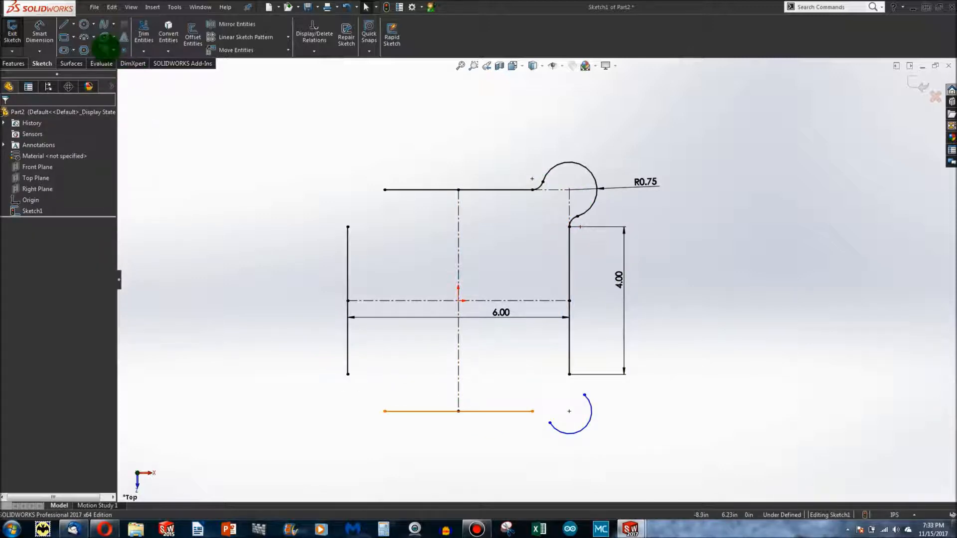
{"action": "left_click", "coordinate": [569, 373]}
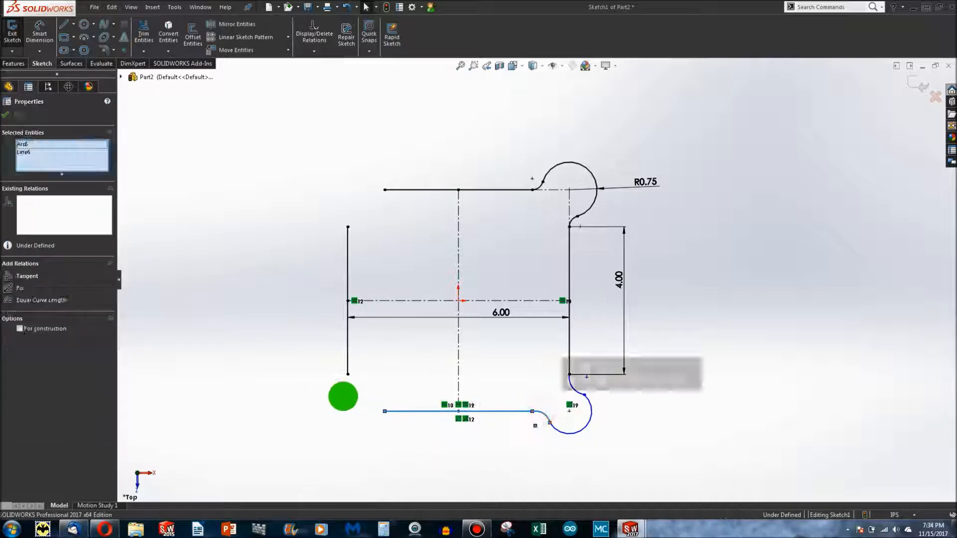
{"action": "left_click", "coordinate": [27, 276]}
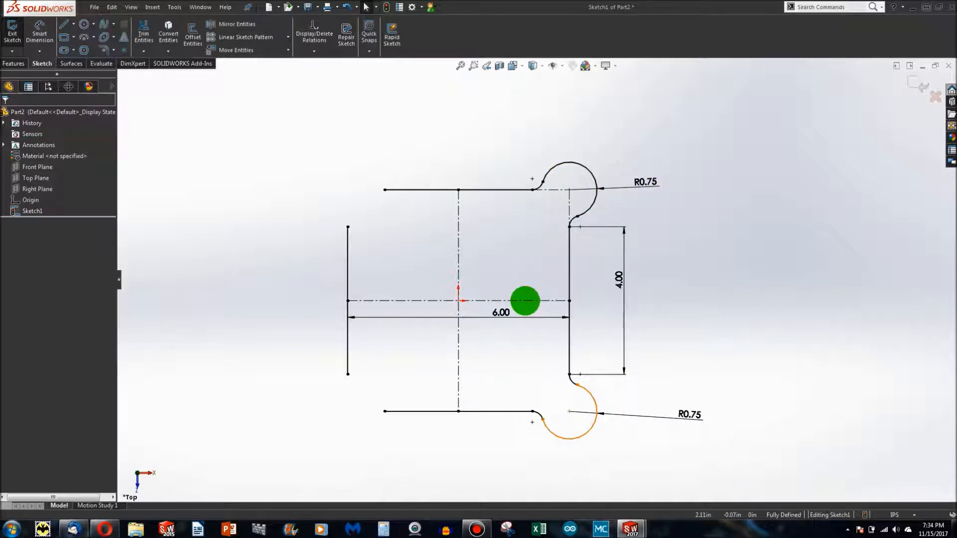
{"action": "left_click_drag", "start_coordinate": [526, 300], "coordinate": [586, 323]}
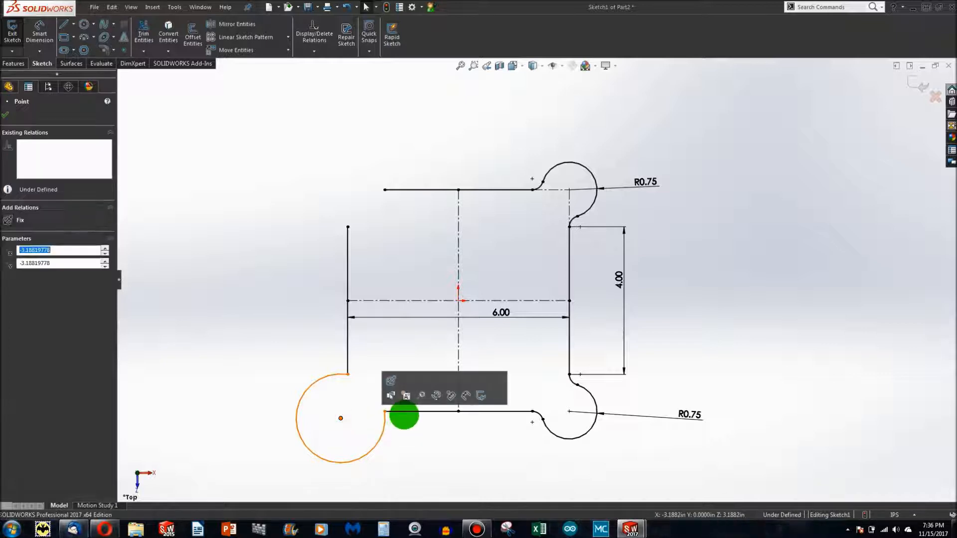
Fillet both lower-left lug corners at 0.29in, accepting the lost relation
{"action": "left_click", "coordinate": [458, 411]}
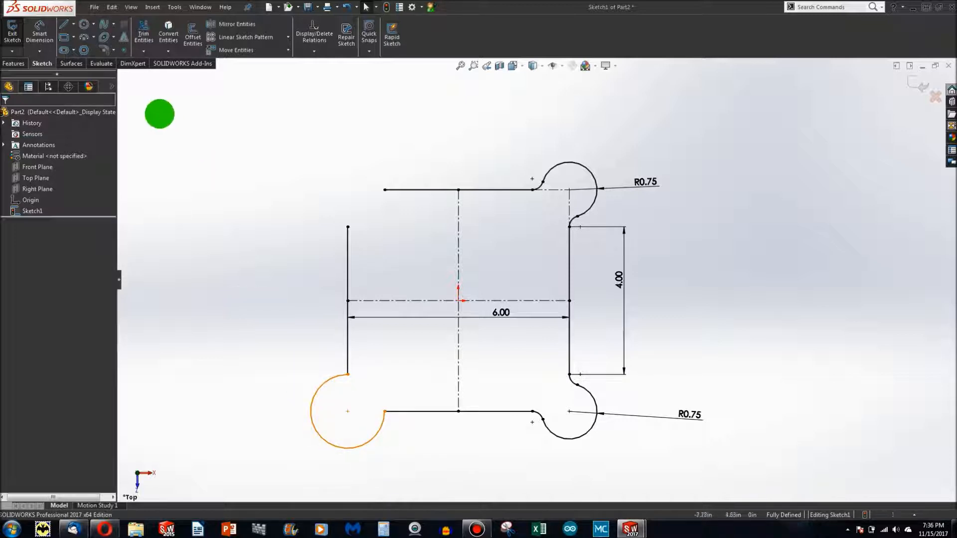
{"action": "left_click", "coordinate": [84, 24]}
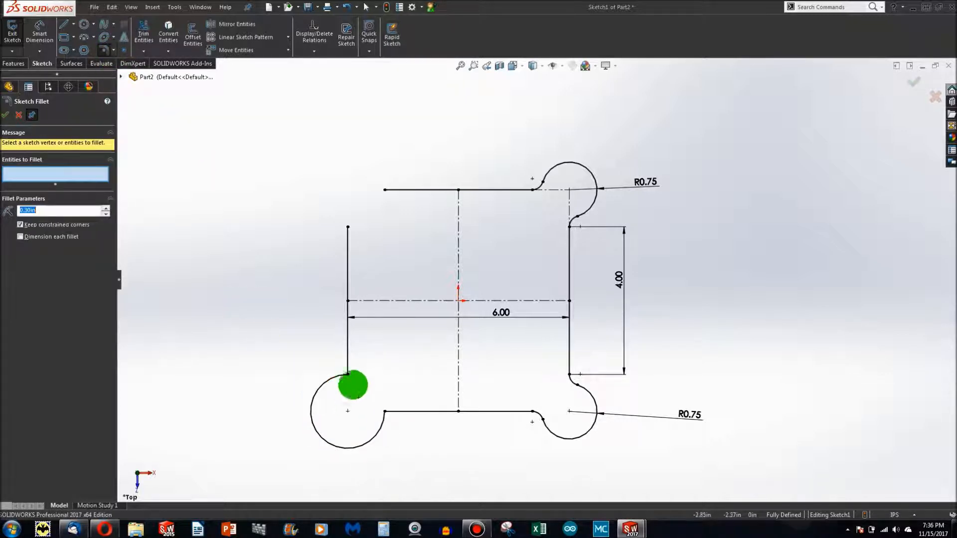
{"action": "left_click", "coordinate": [351, 385]}
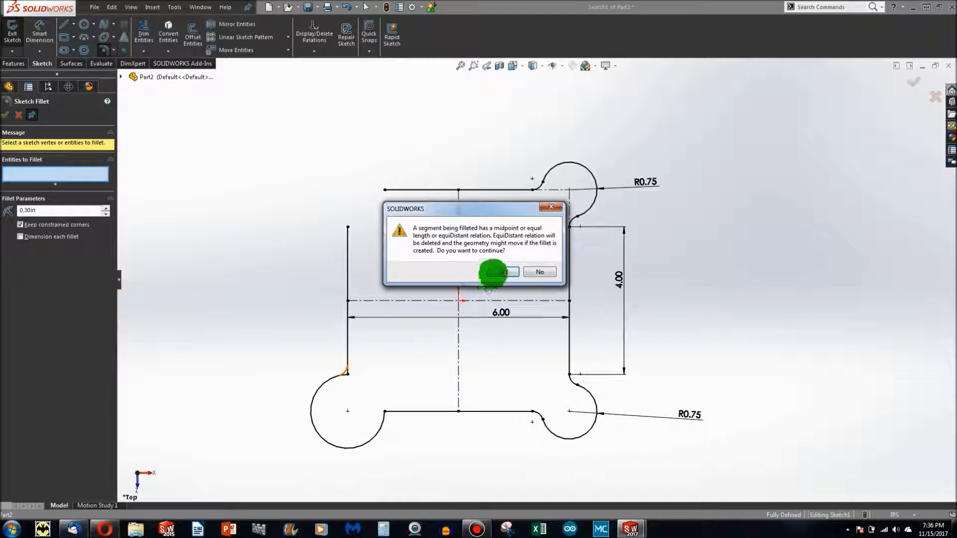
{"action": "left_click", "coordinate": [500, 271]}
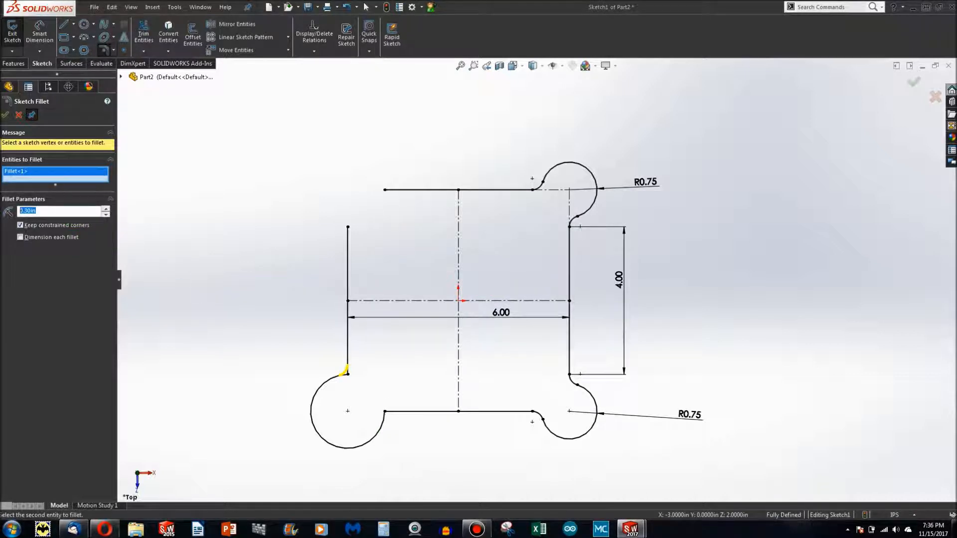
{"action": "type", "text": "0.29in"}
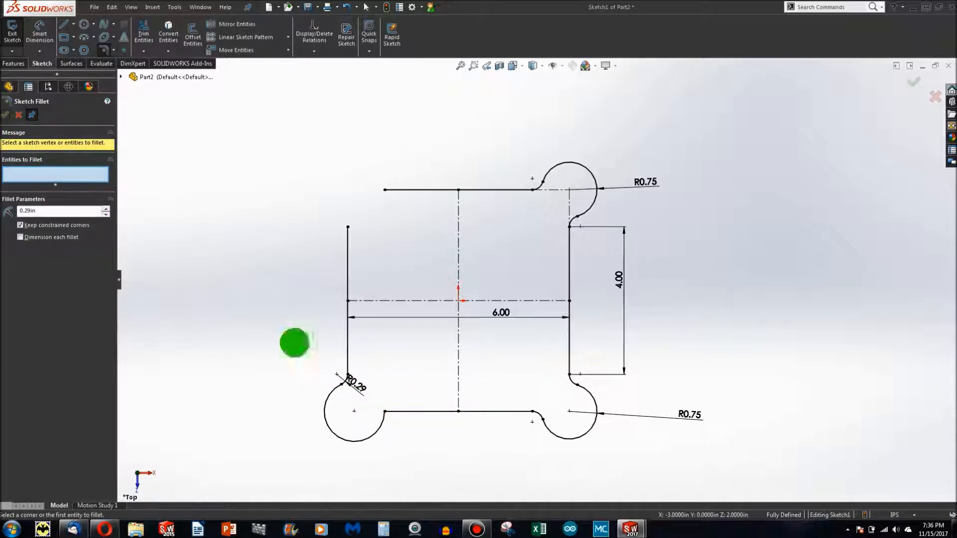
{"action": "left_click", "coordinate": [396, 411]}
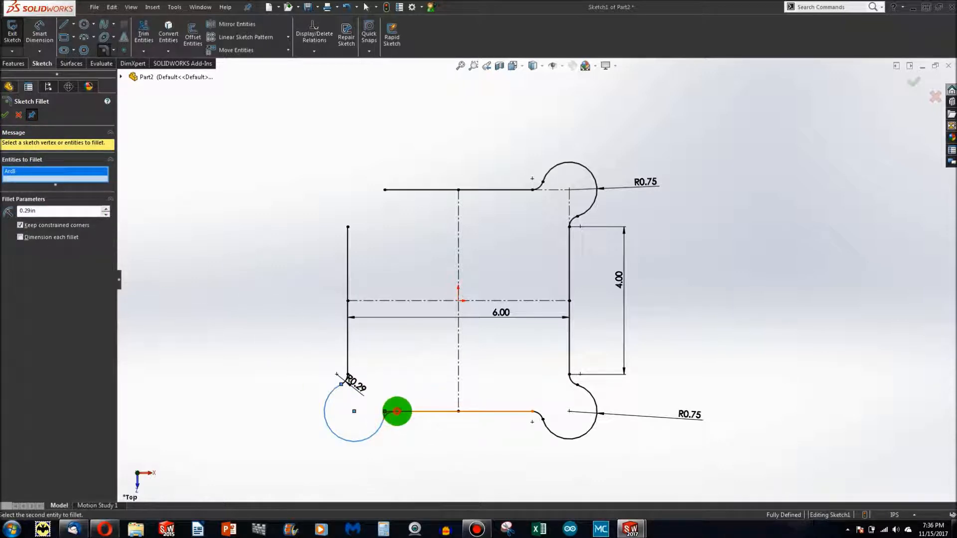
{"action": "left_click", "coordinate": [397, 411]}
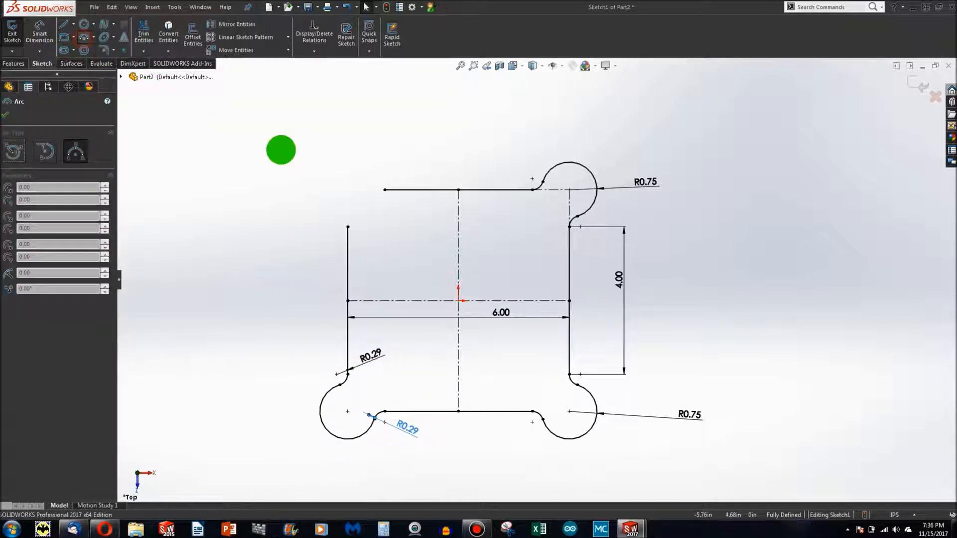
Fillet both inner corners of the upper-left lug at R0.29, accepting each conflicting-relation warning
{"action": "left_click", "coordinate": [384, 190]}
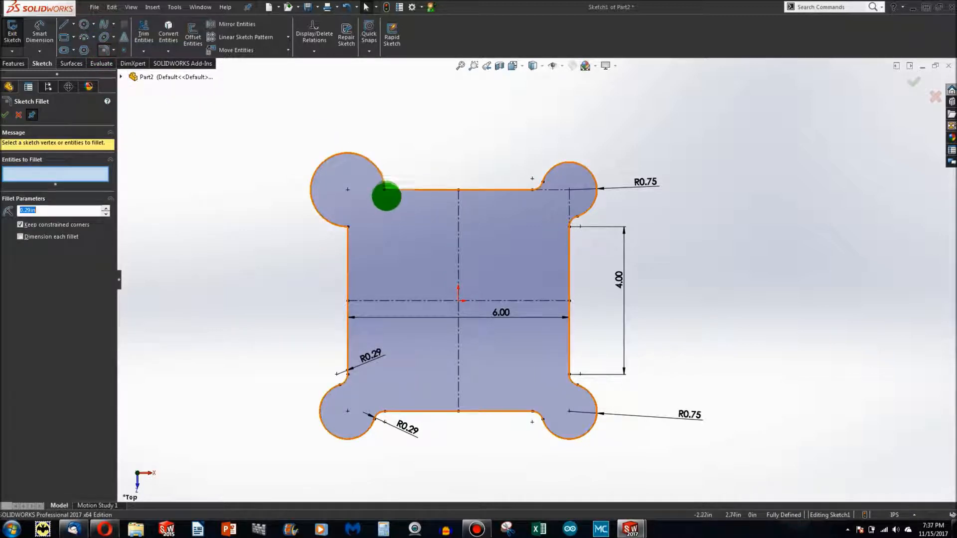
{"action": "left_click", "coordinate": [385, 196]}
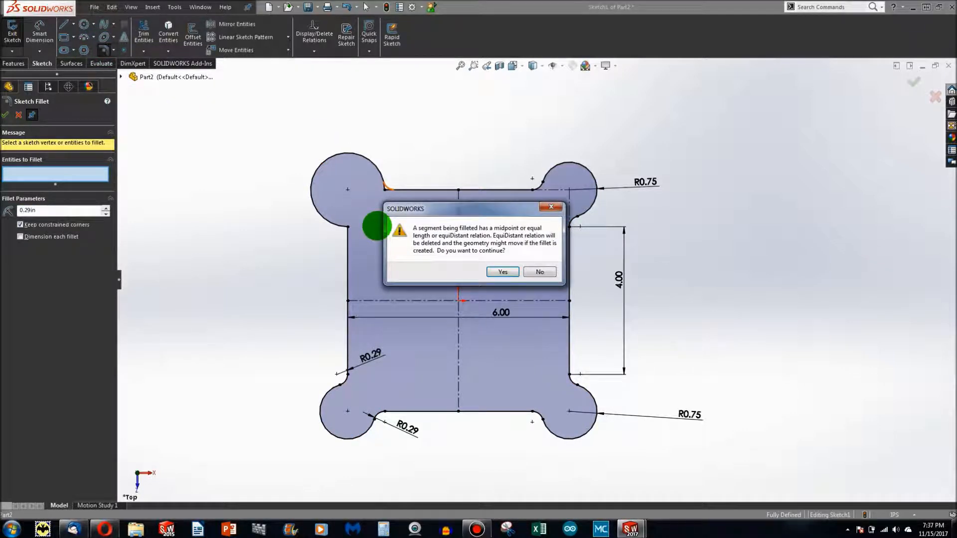
{"action": "left_click", "coordinate": [501, 271]}
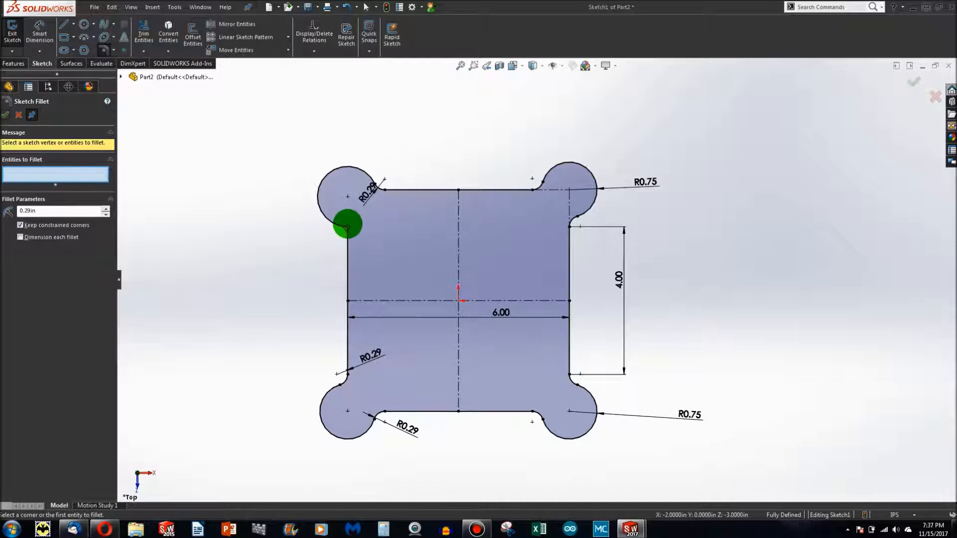
{"action": "left_click", "coordinate": [346, 224]}
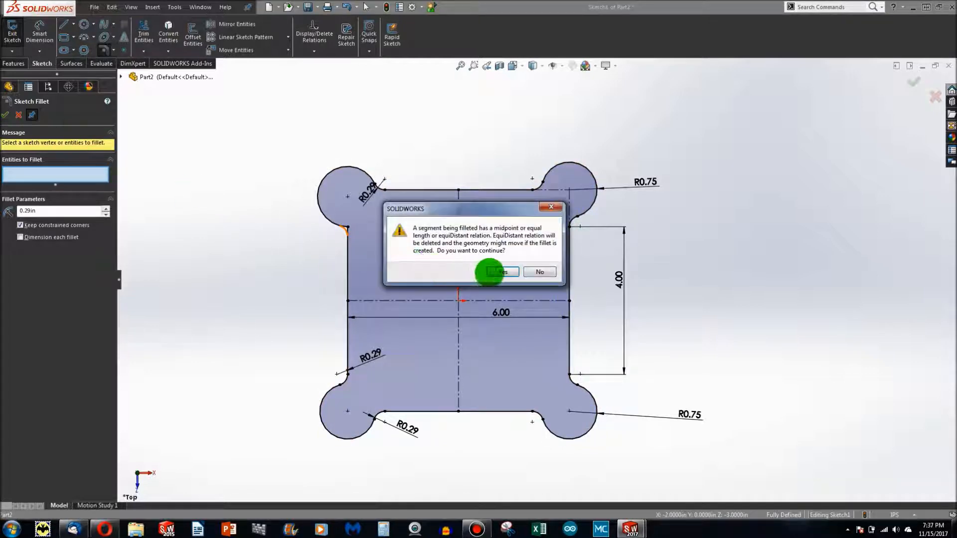
{"action": "left_click", "coordinate": [499, 271]}
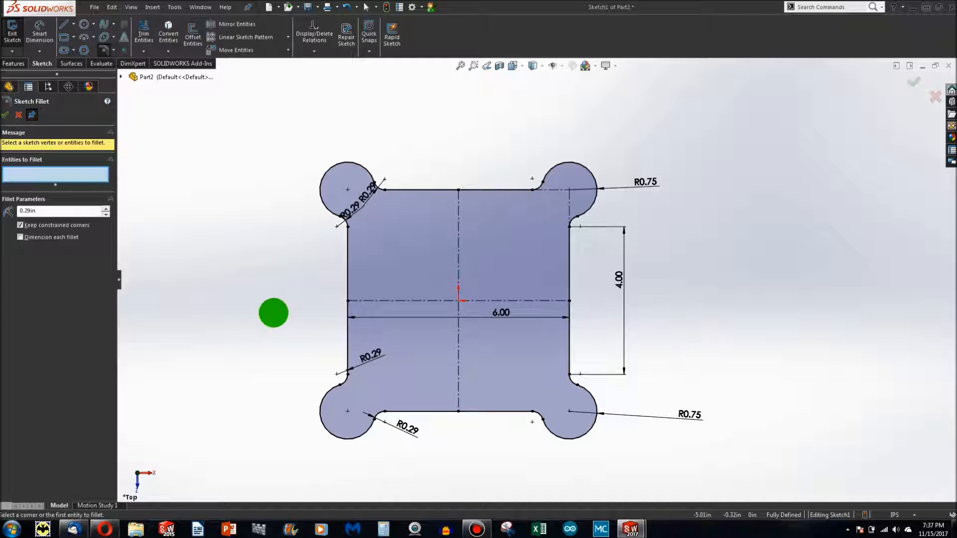
{"action": "left_click", "coordinate": [5, 116]}
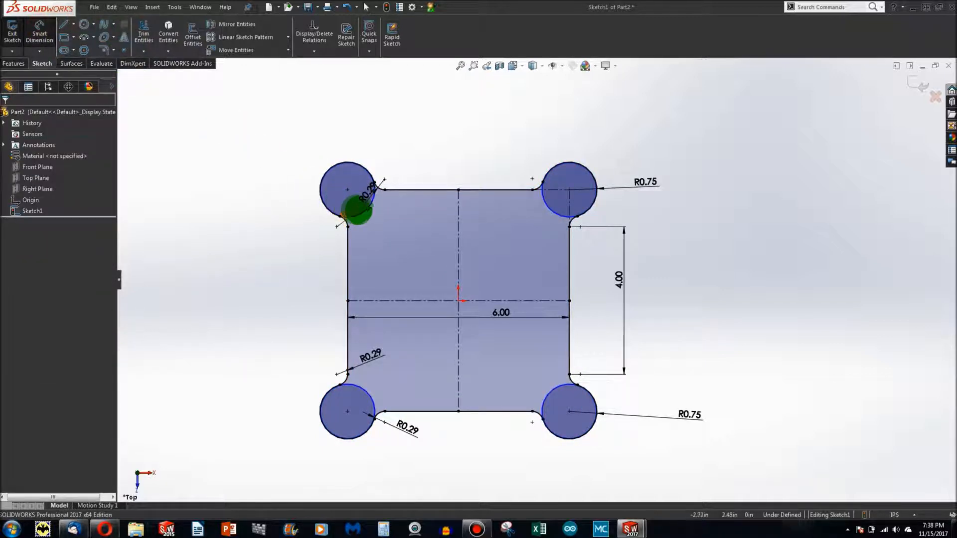
Dimension the equal lug holes Ø0.50in and enter 5.00in for the centre circle
{"action": "double_click", "coordinate": [348, 195]}
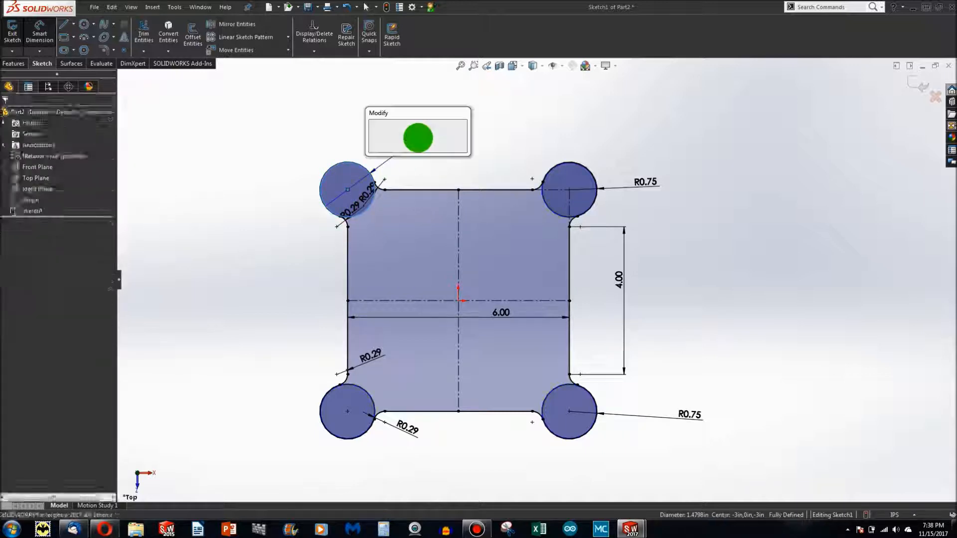
{"action": "left_click", "coordinate": [417, 138]}
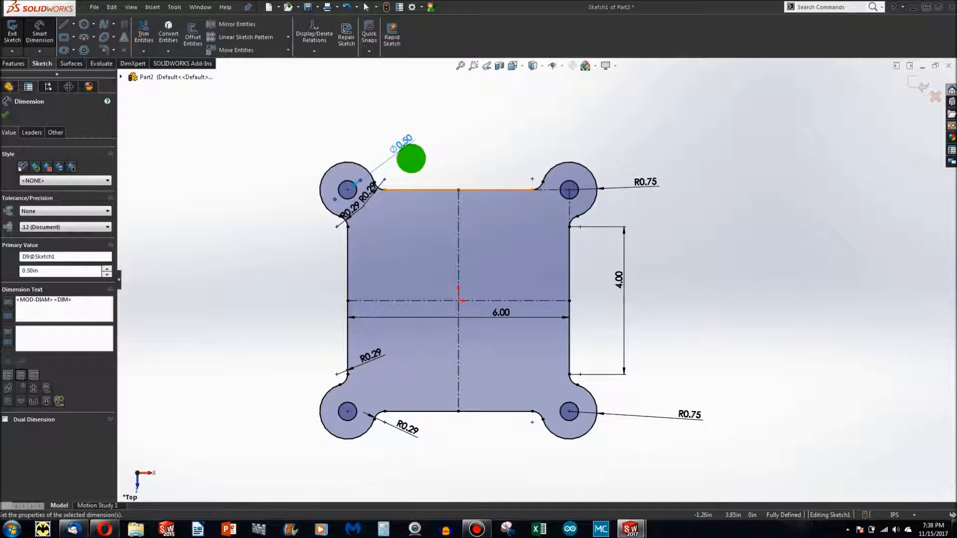
{"action": "left_click", "coordinate": [84, 24]}
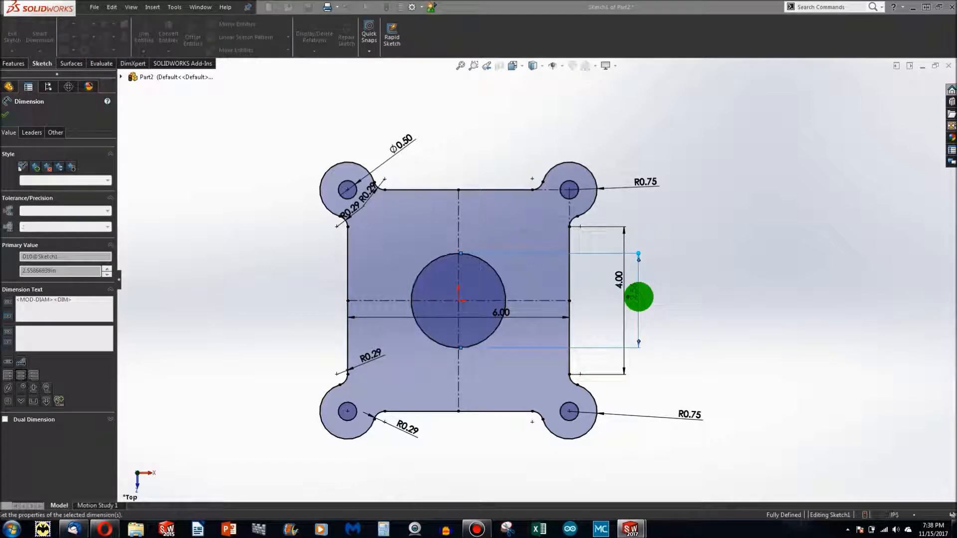
{"action": "type", "text": "5.00in"}
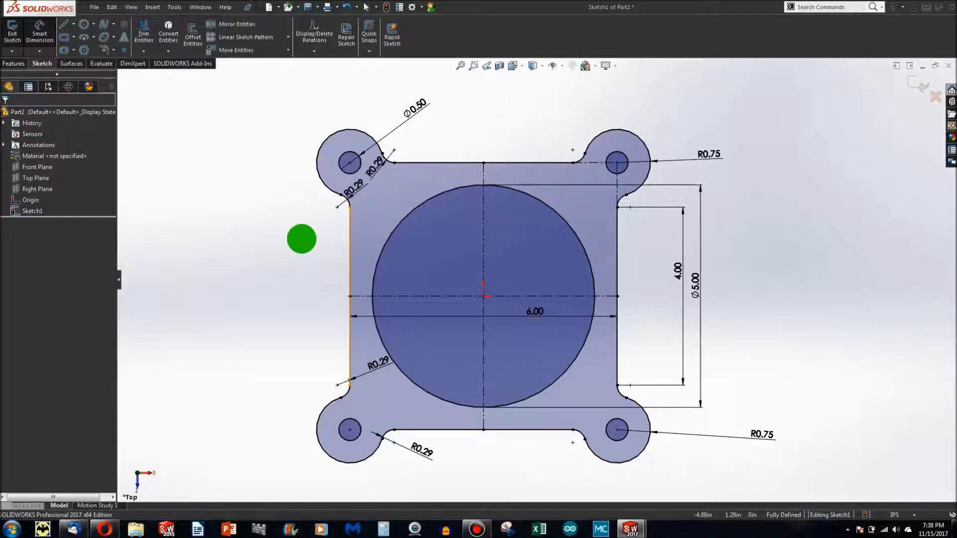
{"action": "mouse_move", "coordinate": [281, 267]}
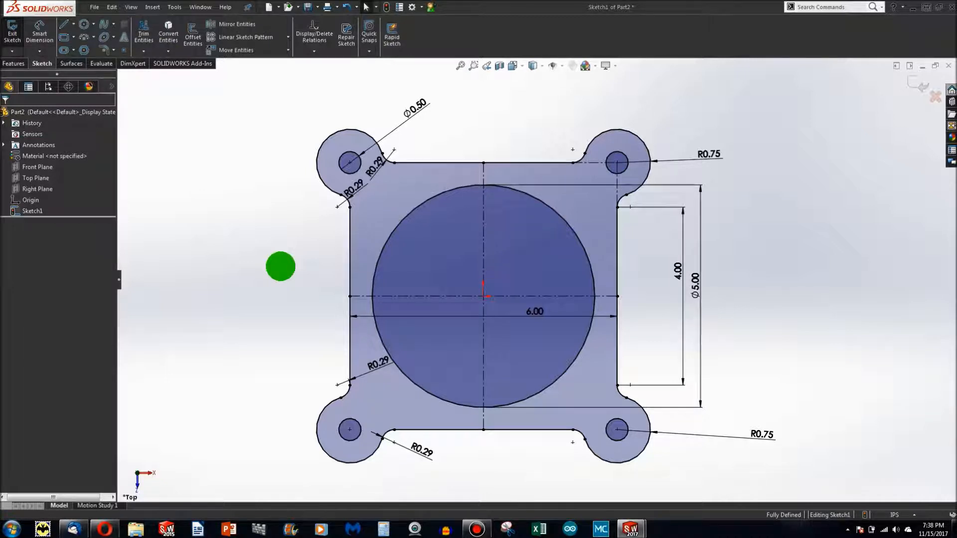
{"action": "mouse_move", "coordinate": [262, 182]}
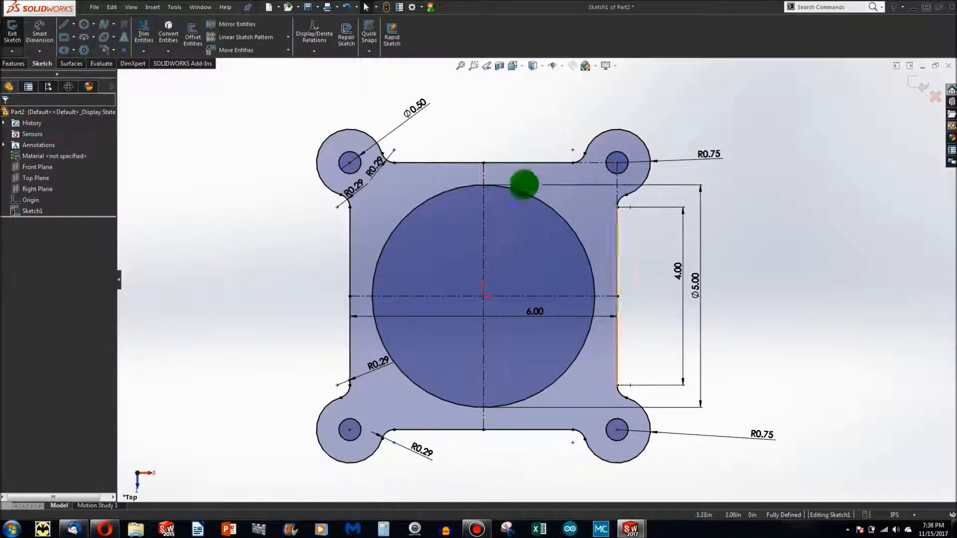
{"action": "mouse_move", "coordinate": [317, 244]}
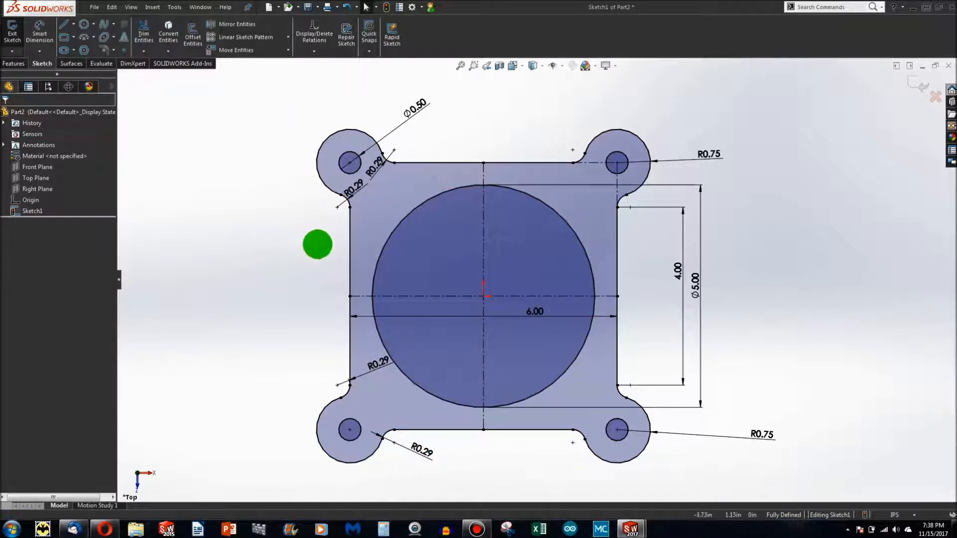
{"action": "mouse_move", "coordinate": [757, 491]}
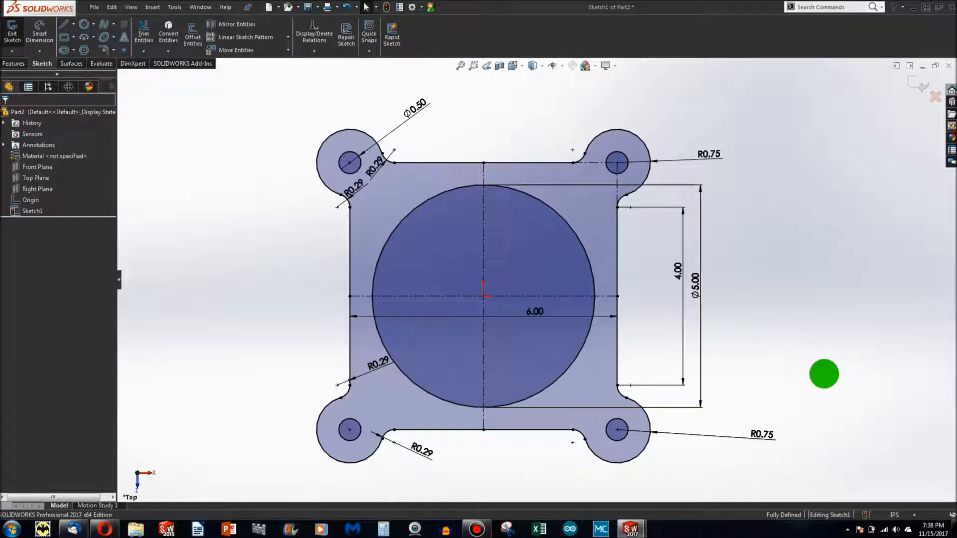
{"action": "mouse_move", "coordinate": [775, 405]}
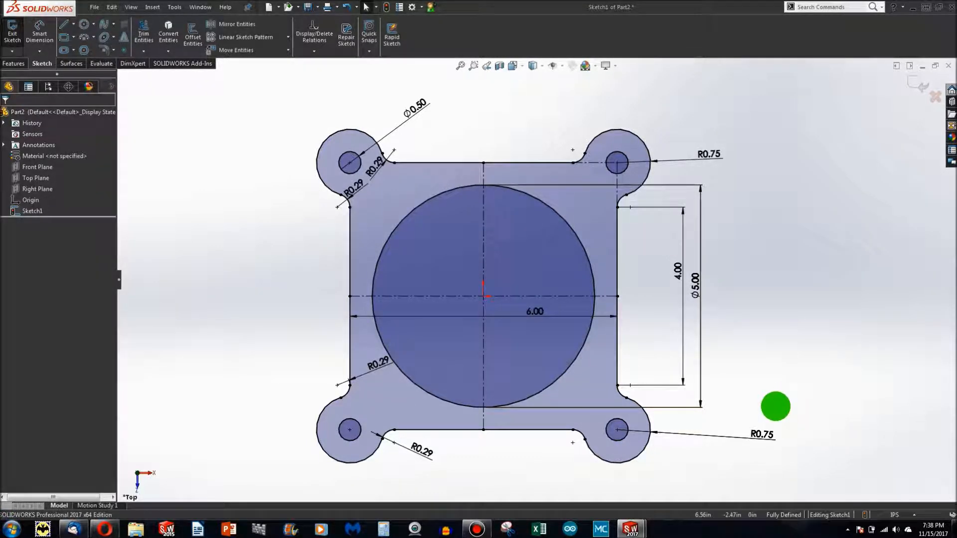
Drag the Ø5.00 diameter dimension into place beside the fully defined sketch
{"action": "left_click_drag", "start_coordinate": [775, 406], "coordinate": [744, 431]}
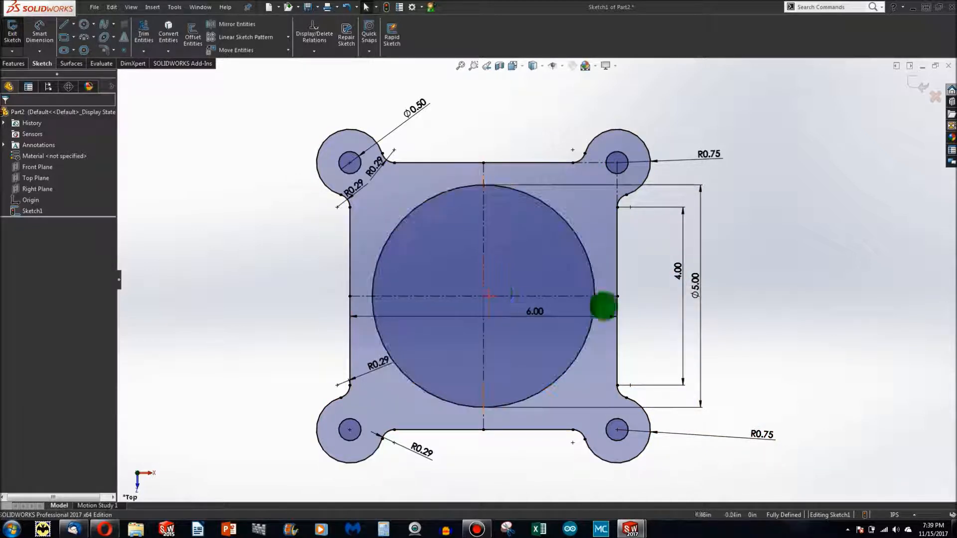
{"action": "left_click_drag", "start_coordinate": [601, 308], "coordinate": [650, 308]}
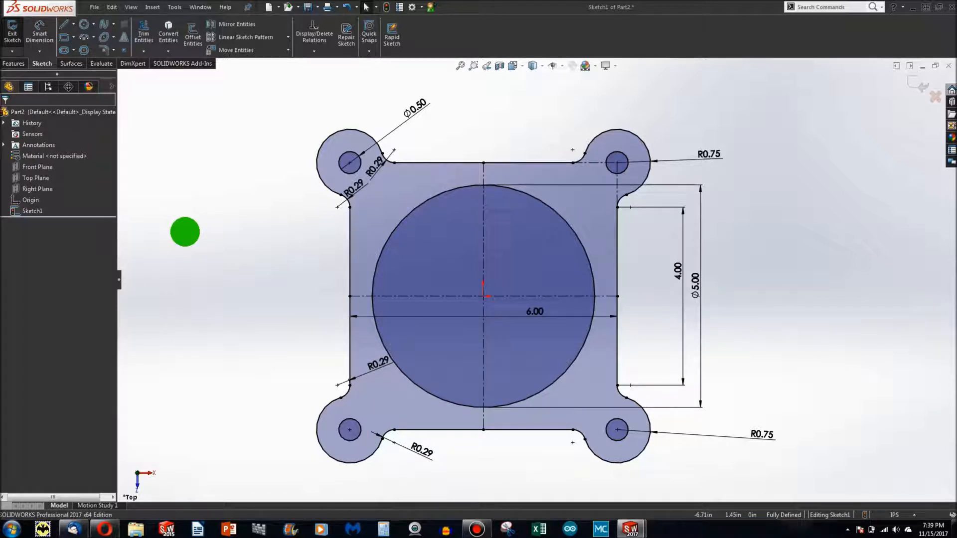
{"action": "mouse_move", "coordinate": [241, 241]}
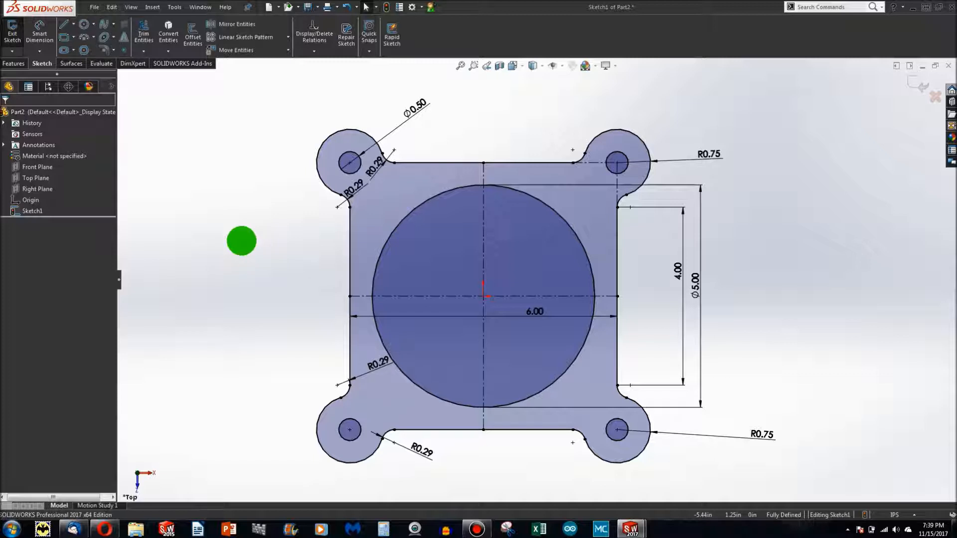